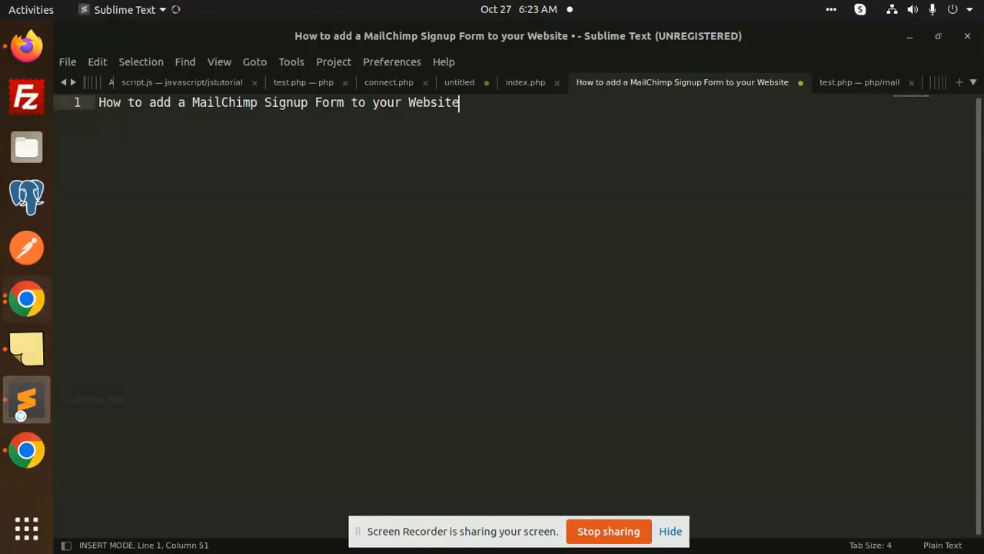
pyautogui.moveTo(452, 288)
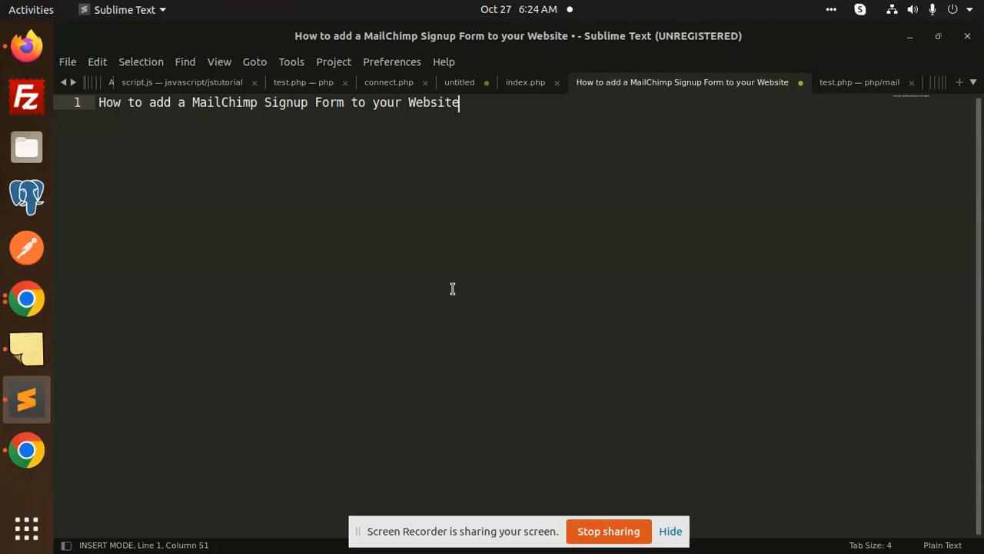
pyautogui.moveTo(25, 46)
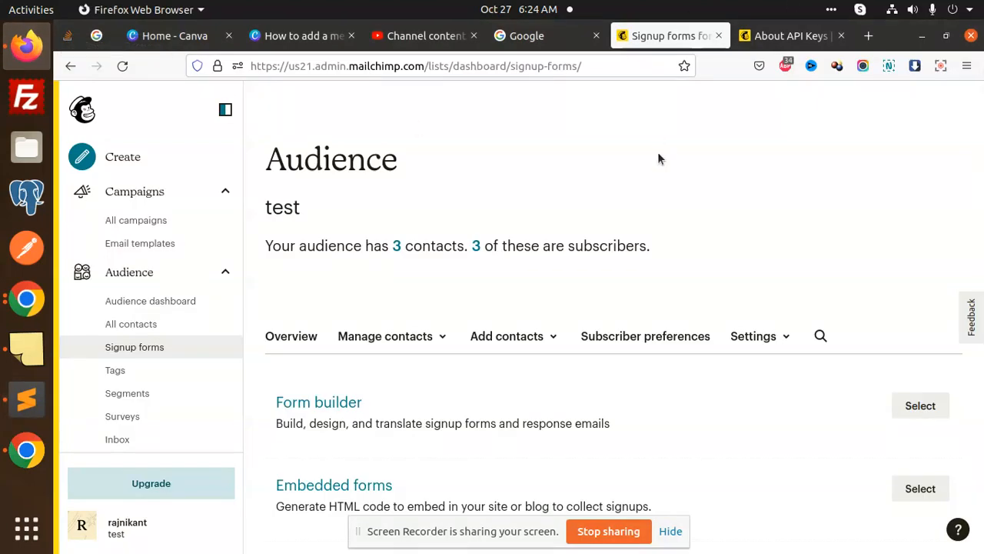
pyautogui.moveTo(856, 306)
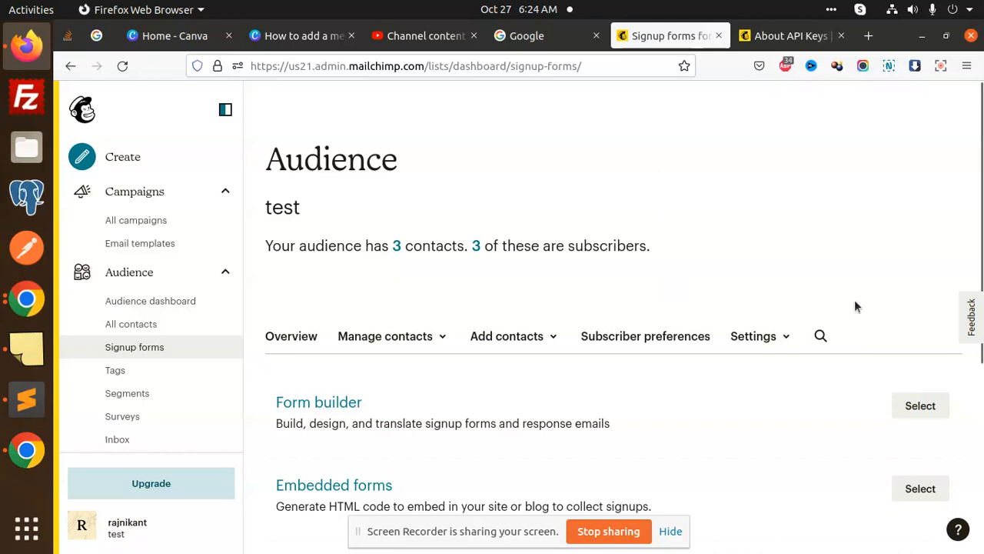
# Step: Open Form integrations, listing Squarespace, Mailmunch, Privy, Typeform, Convertflow and Jotform
pyautogui.scroll(-3)
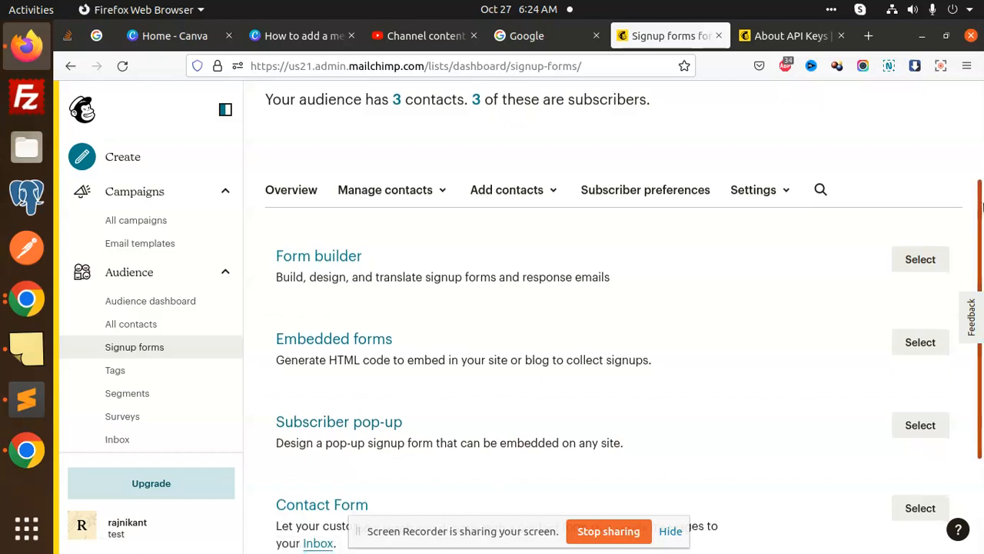
pyautogui.scroll(-3)
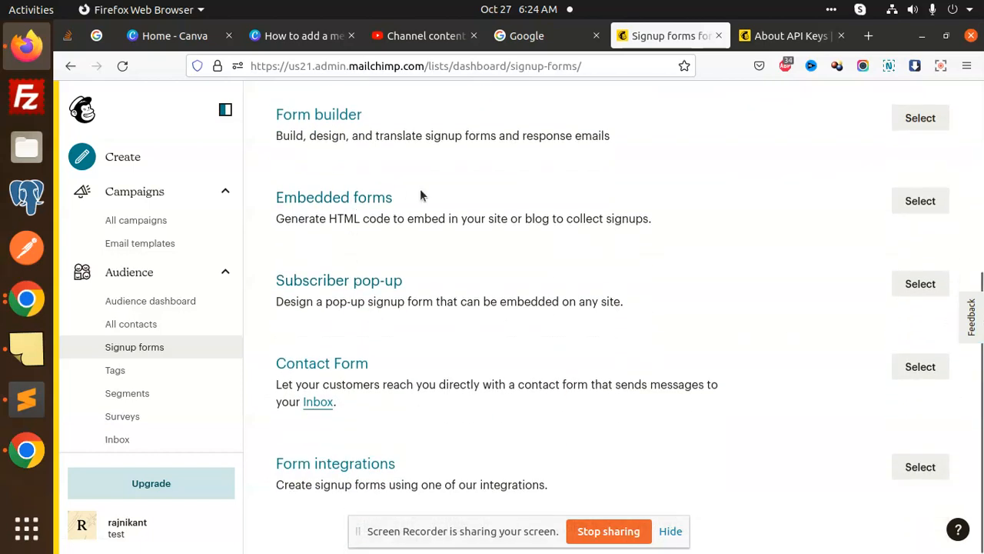
pyautogui.moveTo(981, 330)
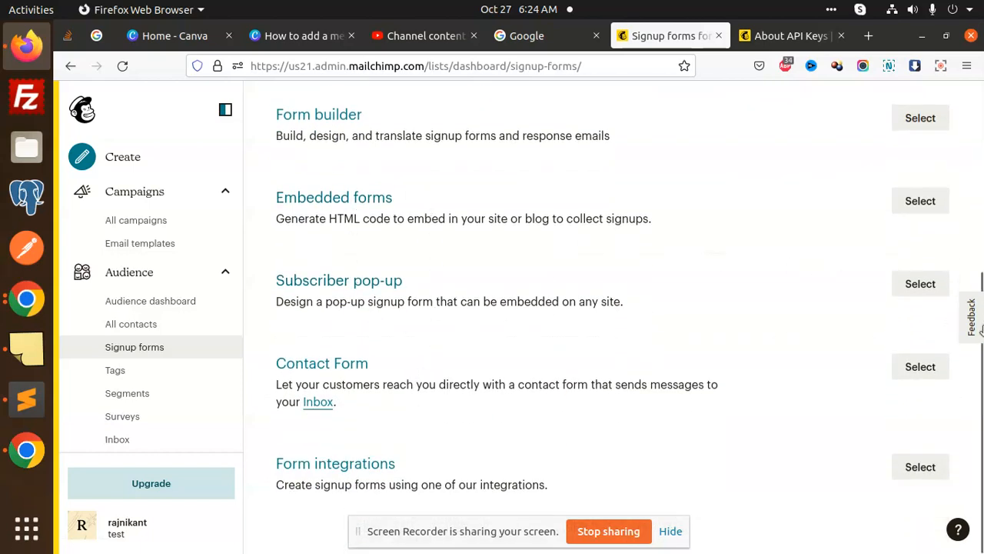
pyautogui.scroll(3)
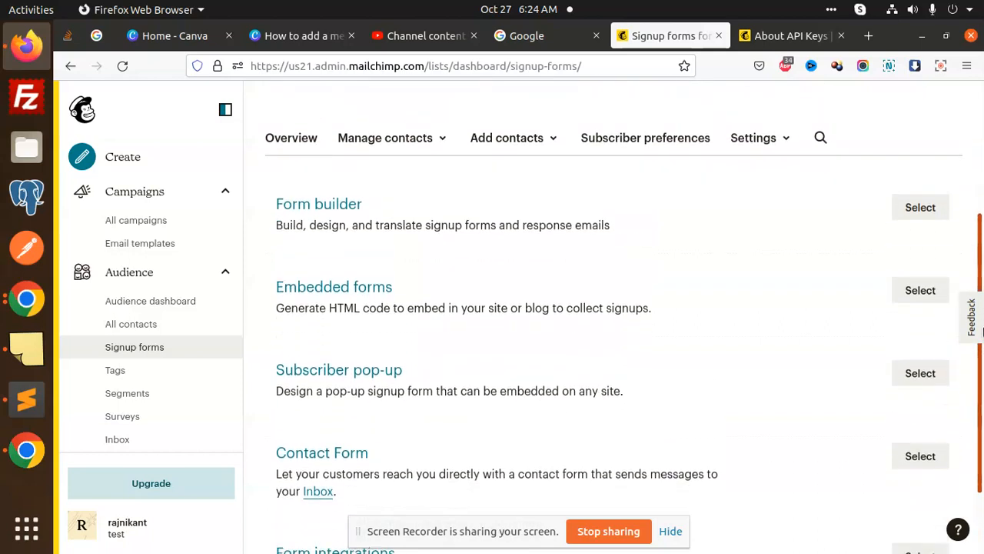
pyautogui.scroll(-3)
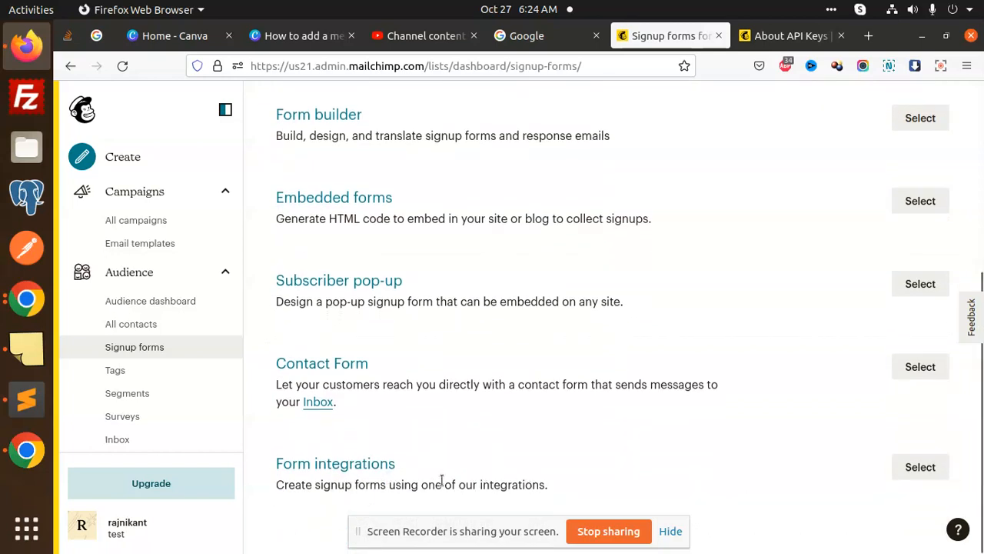
pyautogui.click(920, 467)
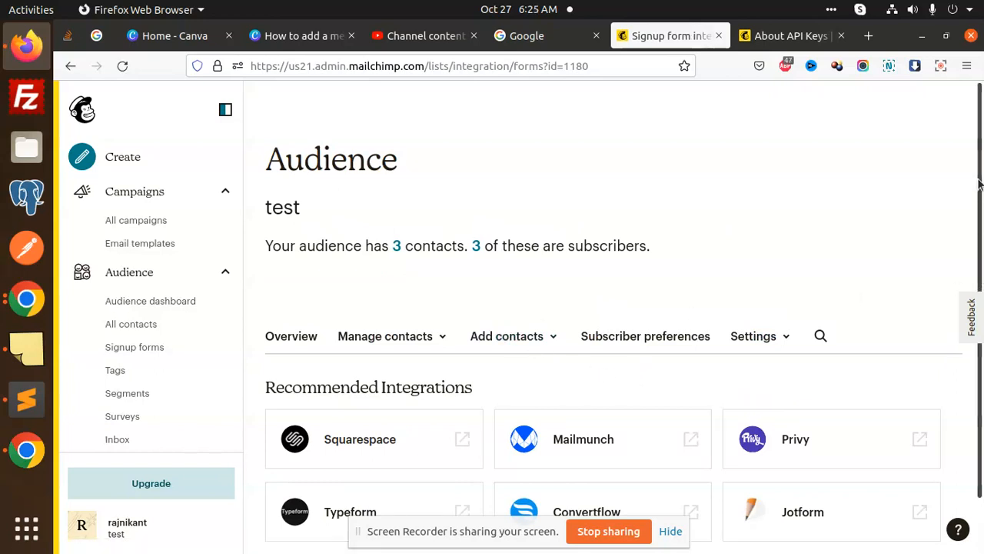
pyautogui.scroll(-3)
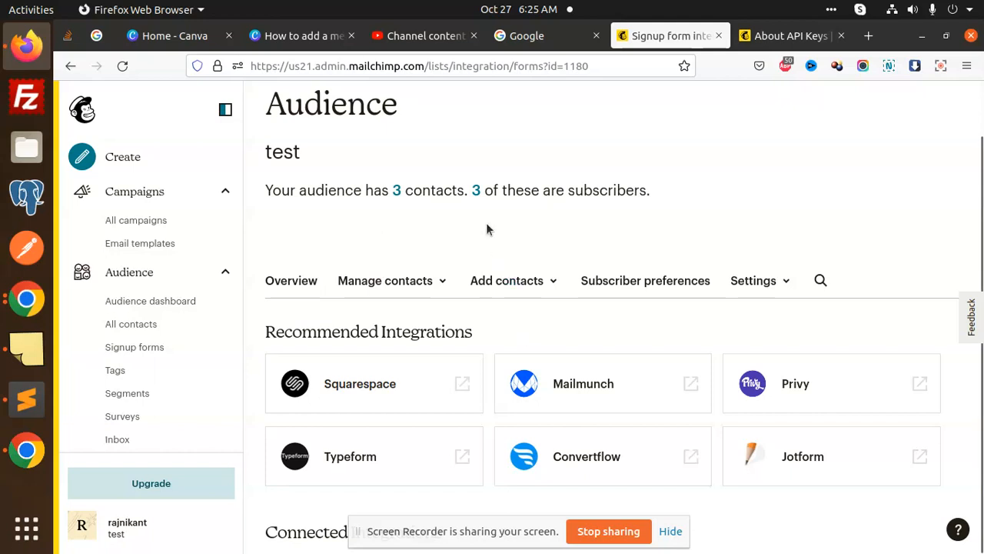
pyautogui.moveTo(453, 440)
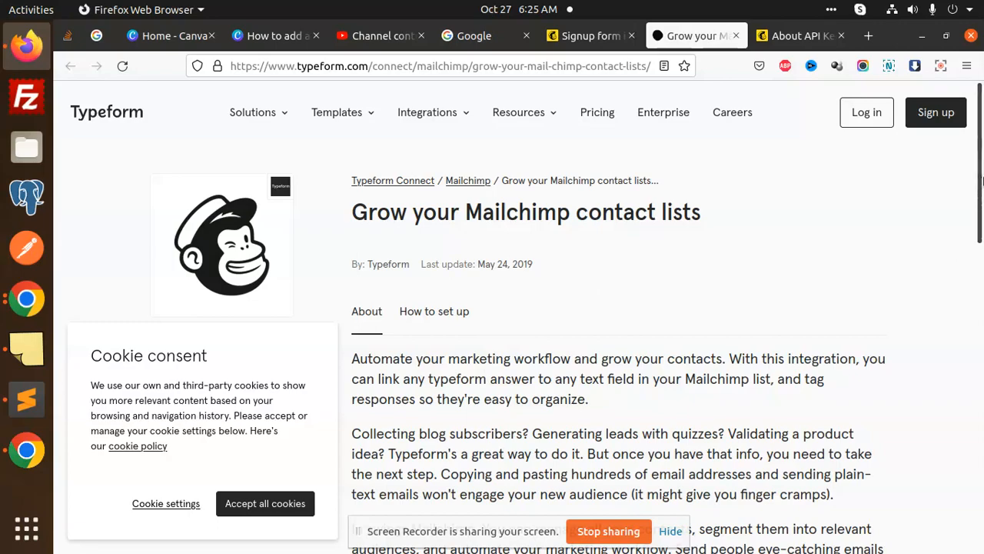
# Step: Use Typeform's Mailchimp integration to reach the Typeform login page with empty fields
pyautogui.scroll(-3)
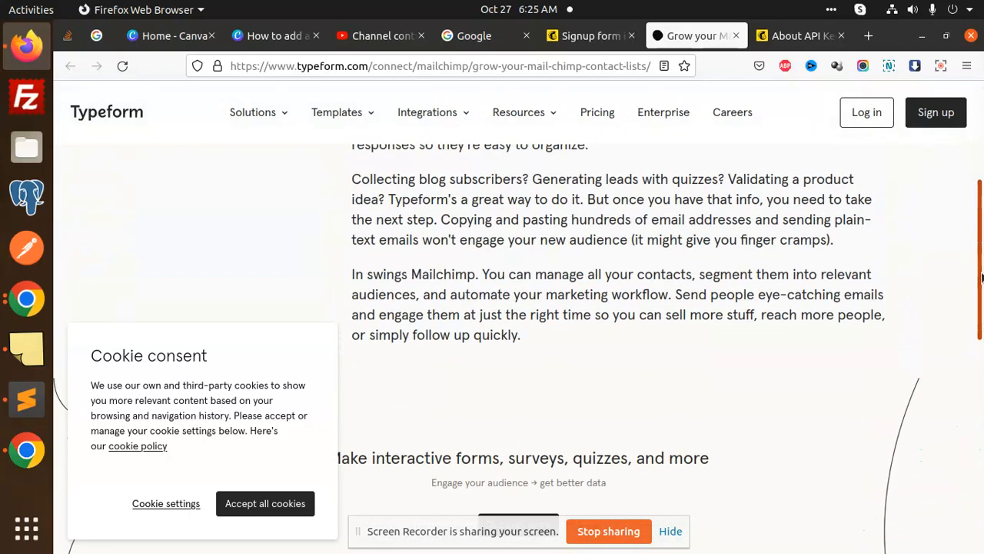
pyautogui.scroll(3)
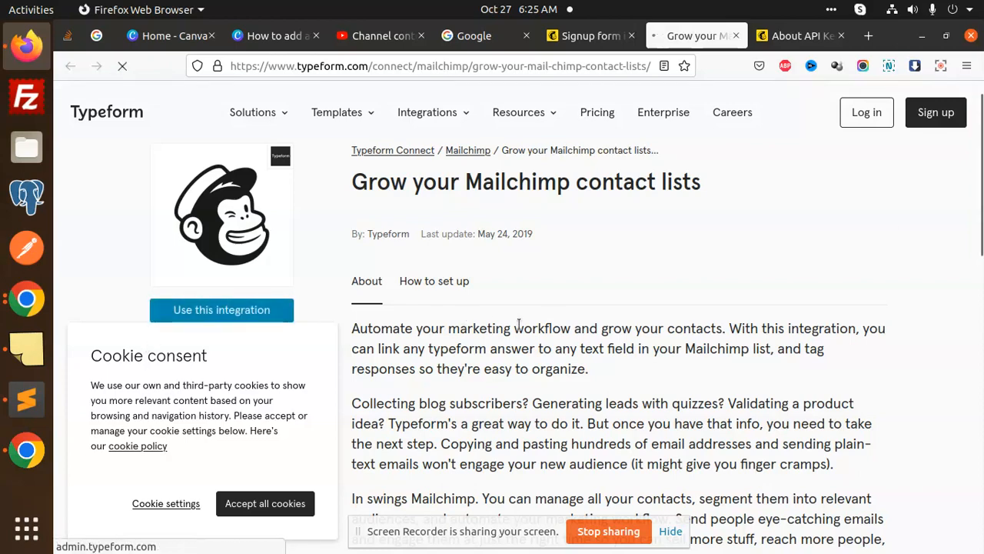
pyautogui.click(866, 111)
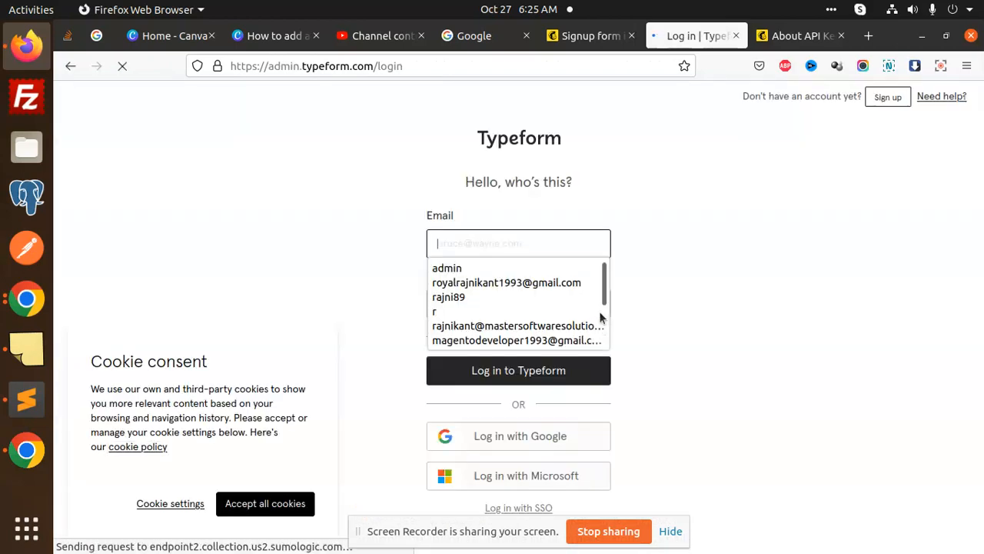
pyautogui.click(611, 205)
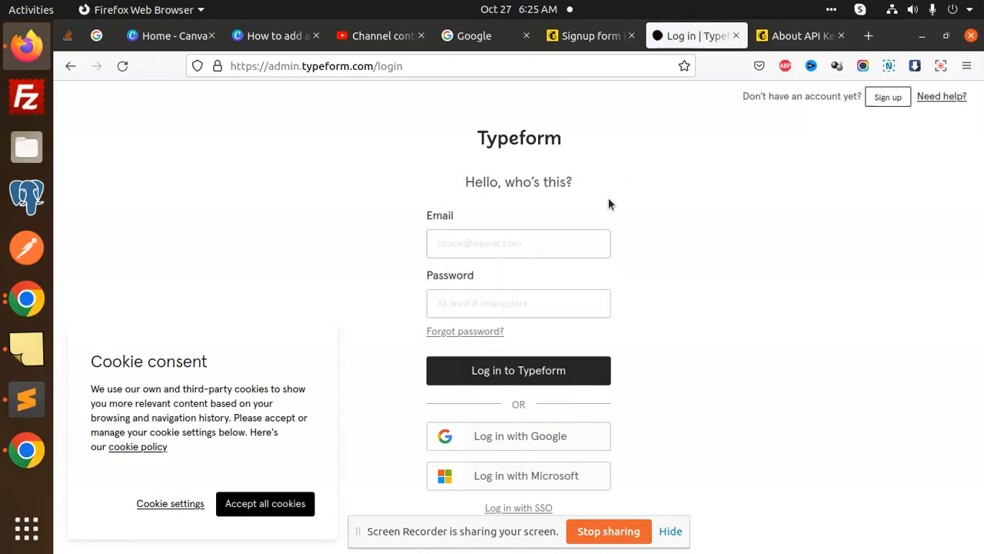
pyautogui.moveTo(577, 80)
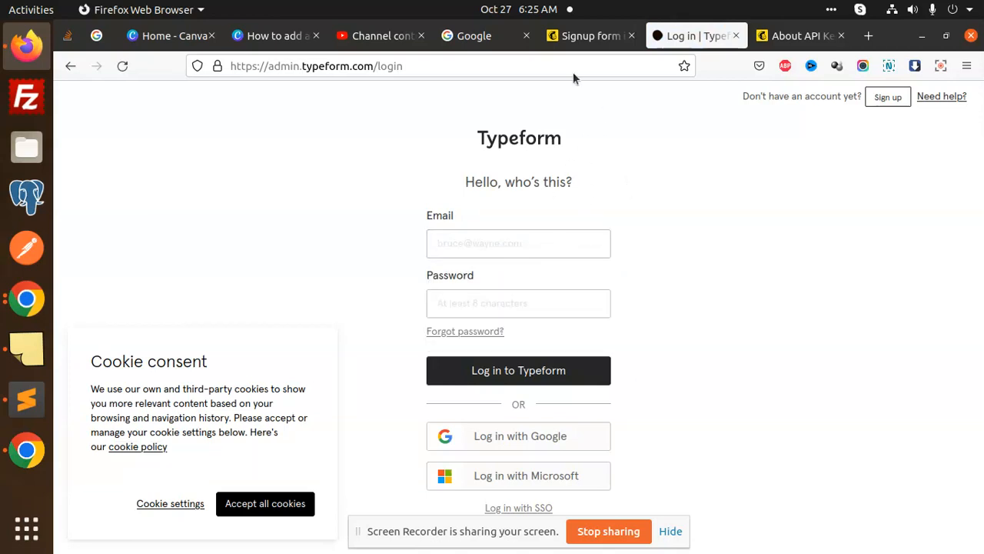
# Step: Return to Mailchimp and reopen the test audience's Signup forms page
pyautogui.click(591, 36)
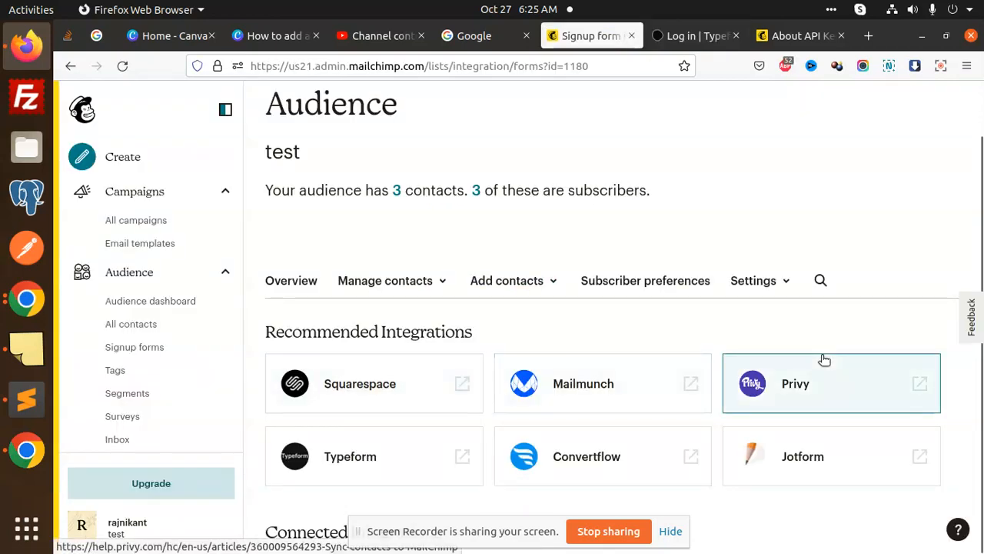
pyautogui.moveTo(753, 280)
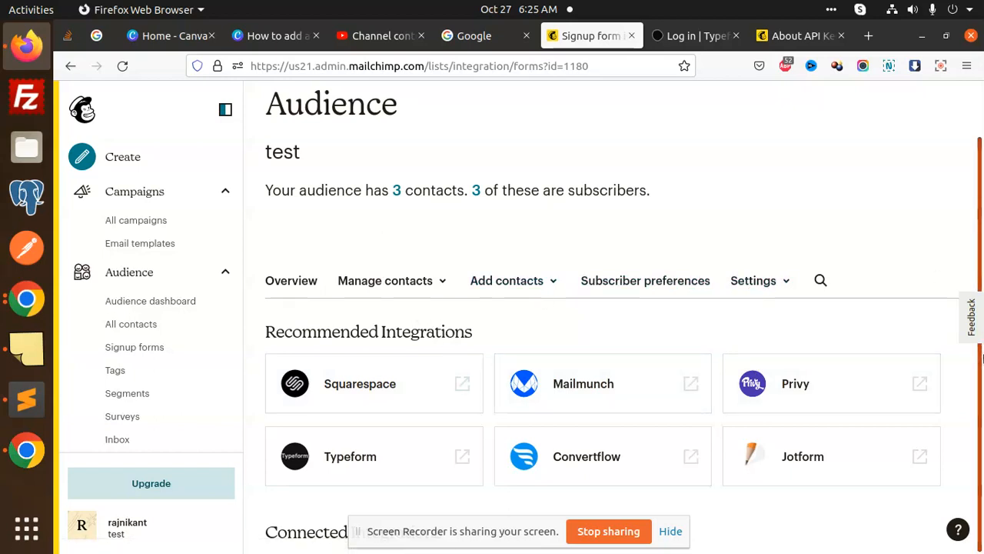
pyautogui.moveTo(277, 435)
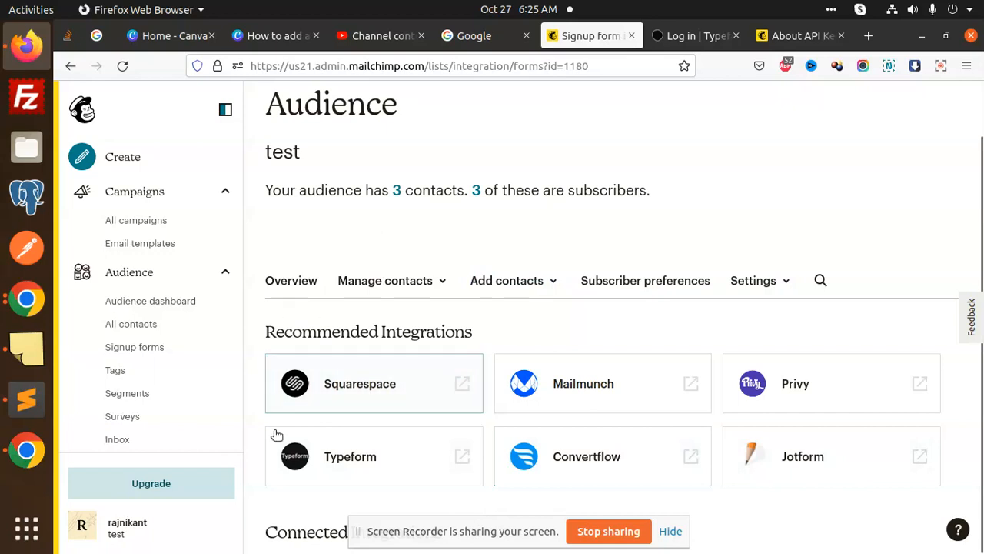
pyautogui.moveTo(134, 346)
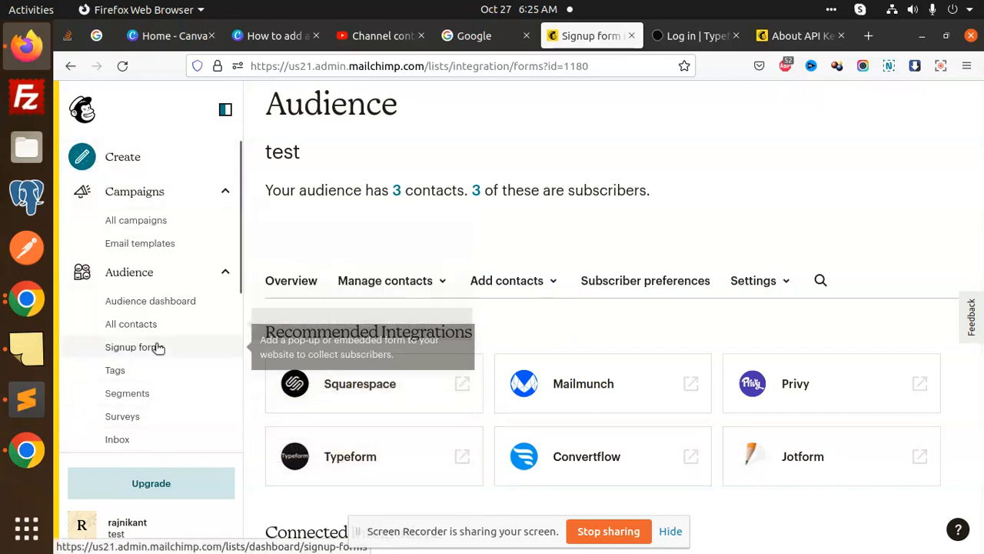
pyautogui.click(134, 347)
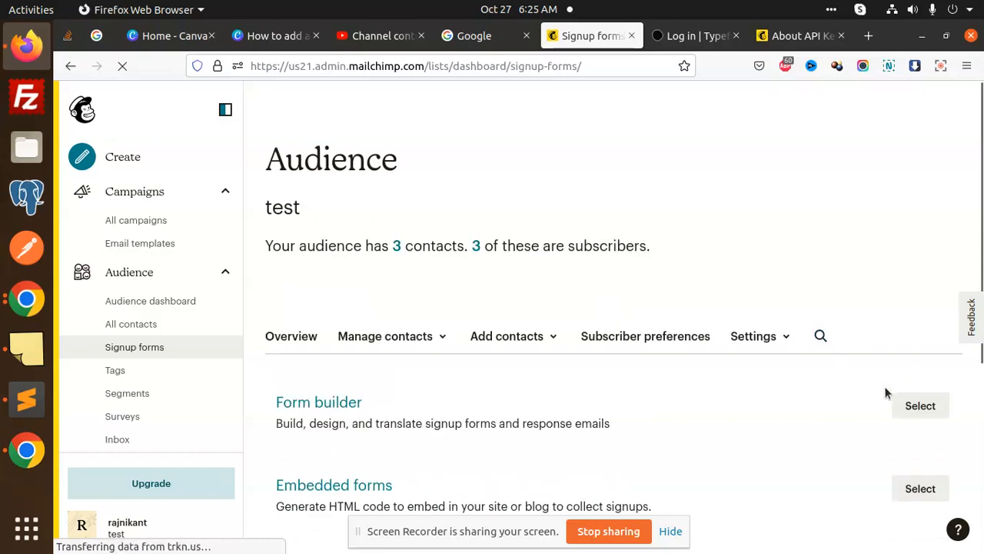
pyautogui.click(920, 405)
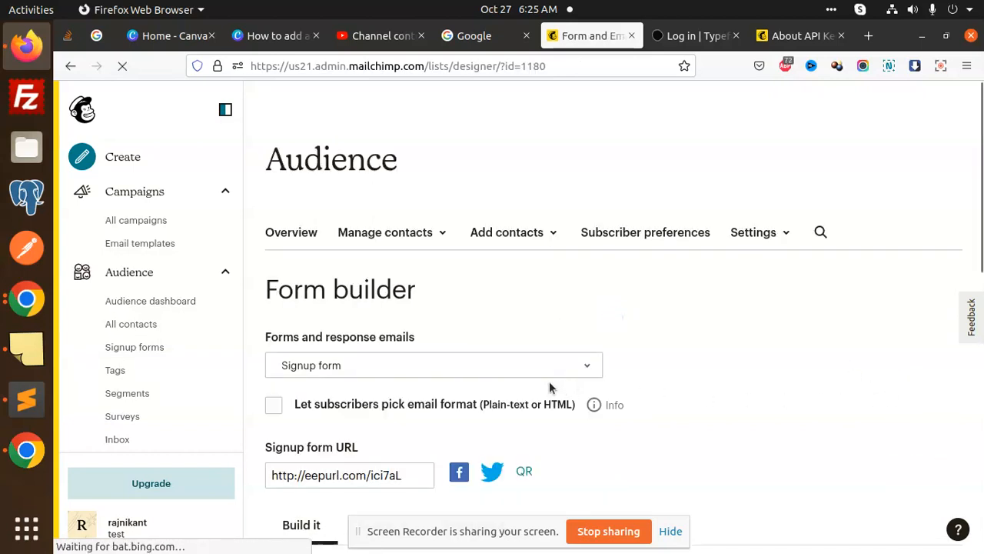
pyautogui.scroll(3)
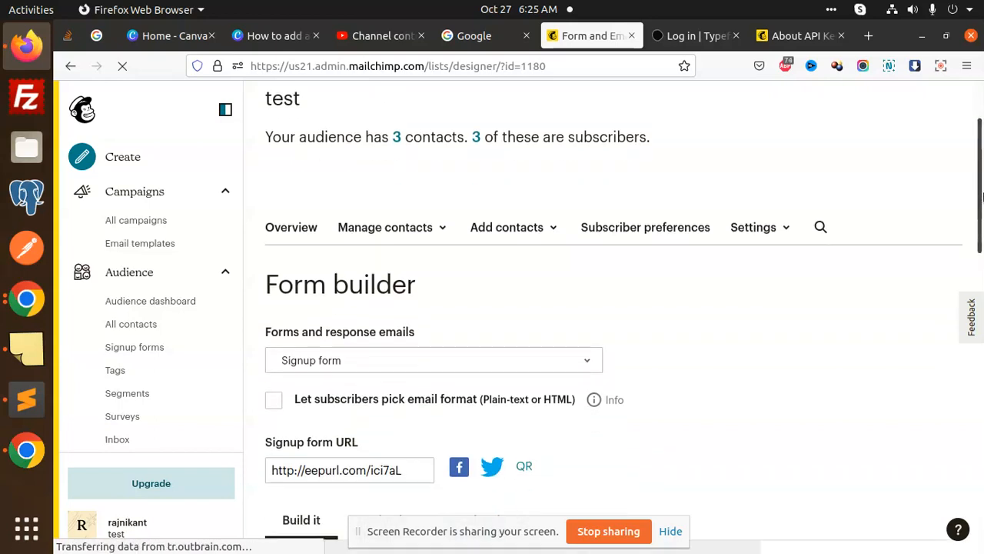
pyautogui.scroll(-3)
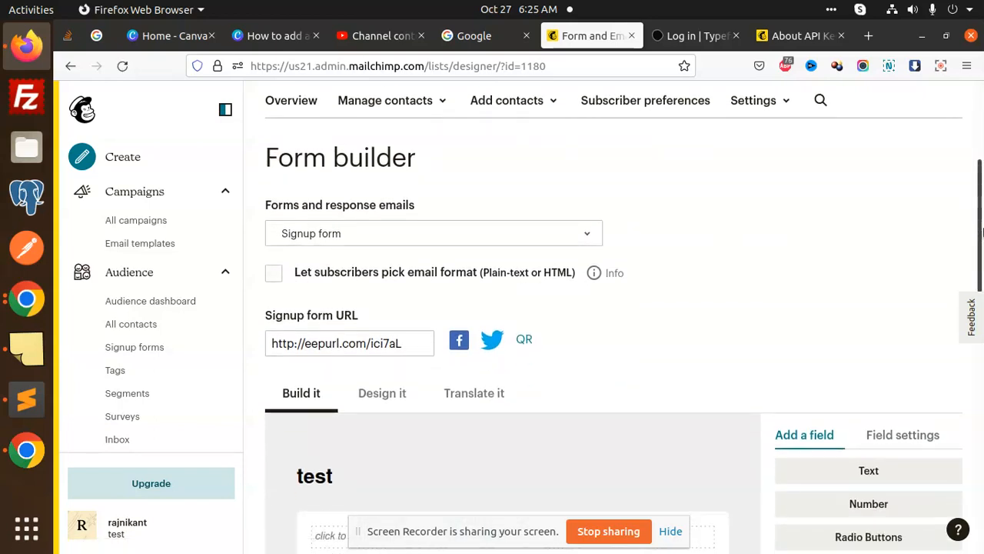
pyautogui.click(433, 233)
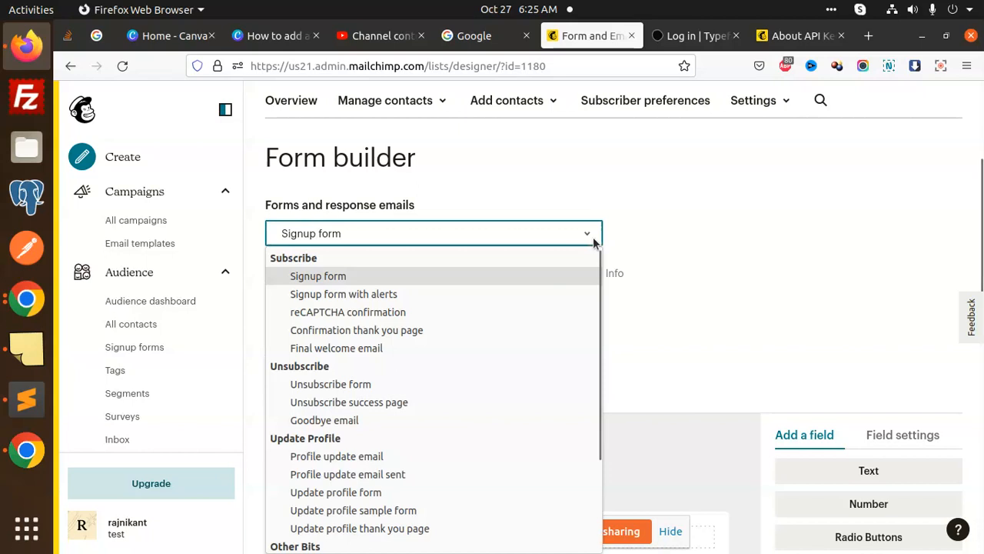
pyautogui.click(317, 275)
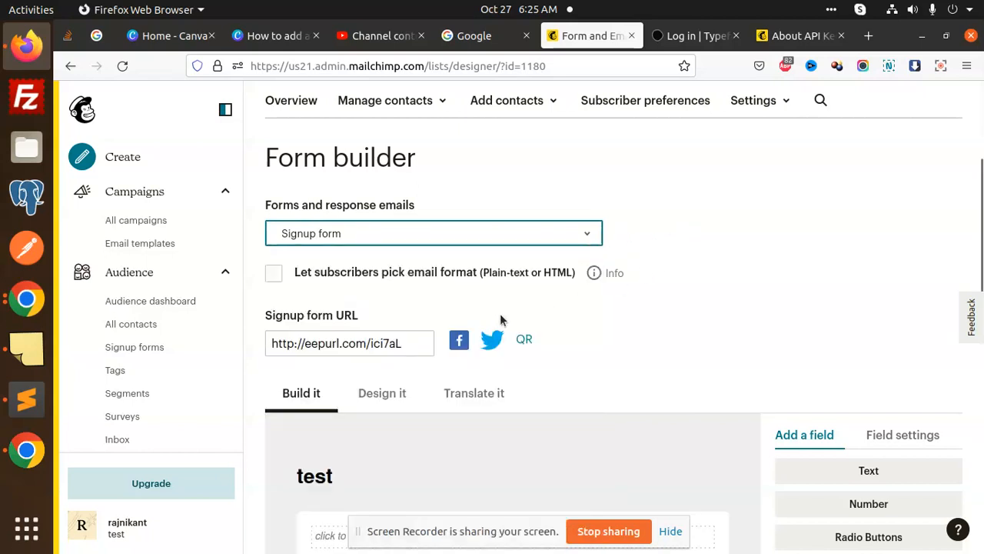
pyautogui.moveTo(438, 286)
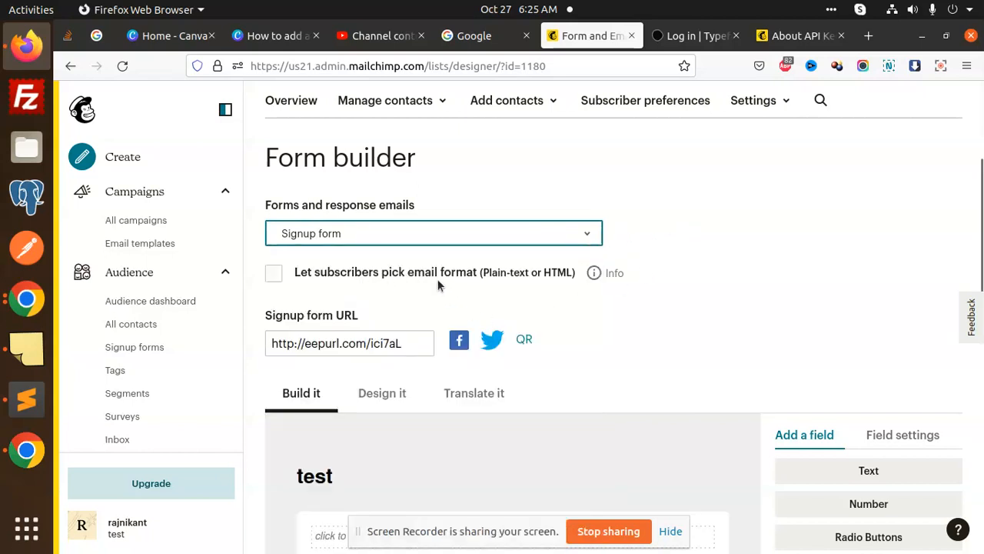
pyautogui.moveTo(420, 326)
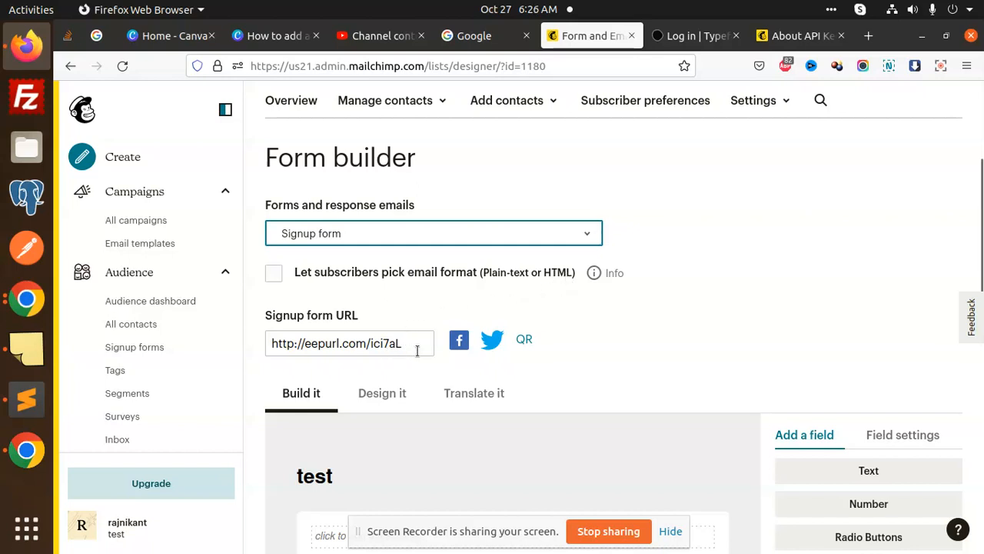
pyautogui.scroll(-3)
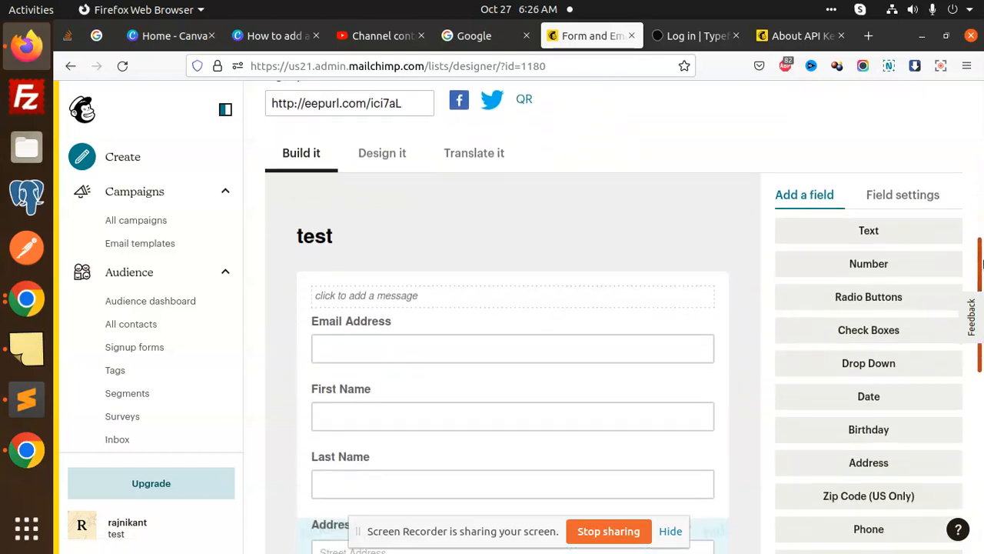
pyautogui.scroll(-3)
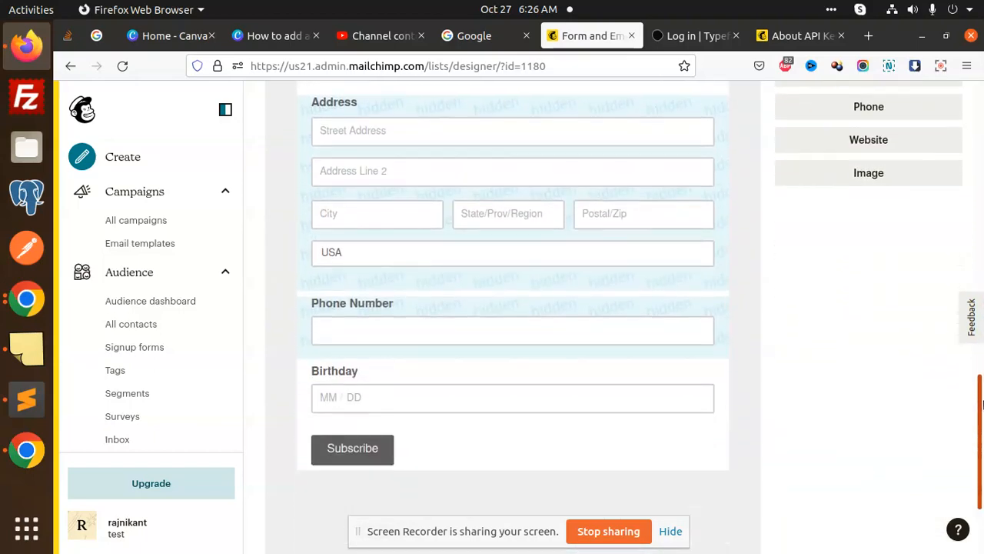
pyautogui.scroll(3)
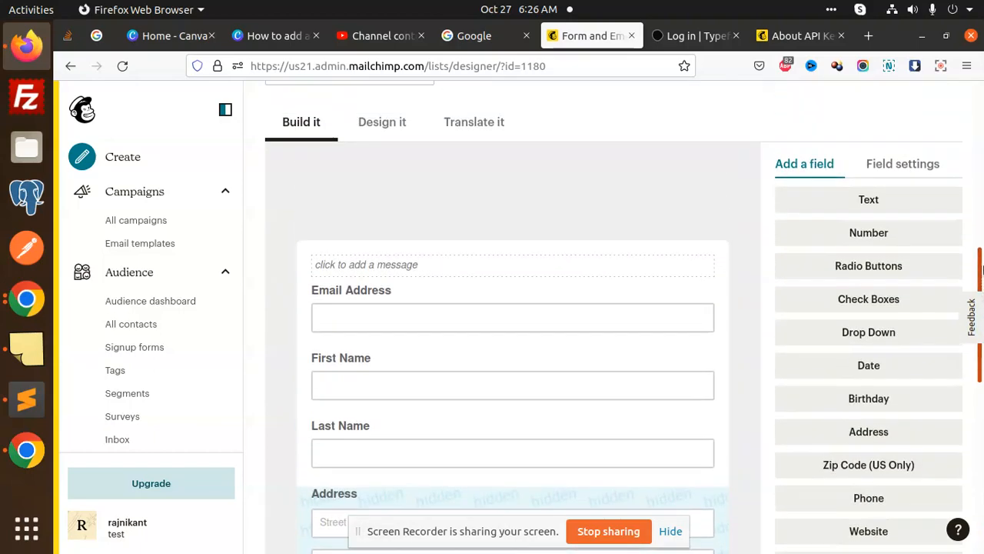
pyautogui.scroll(3)
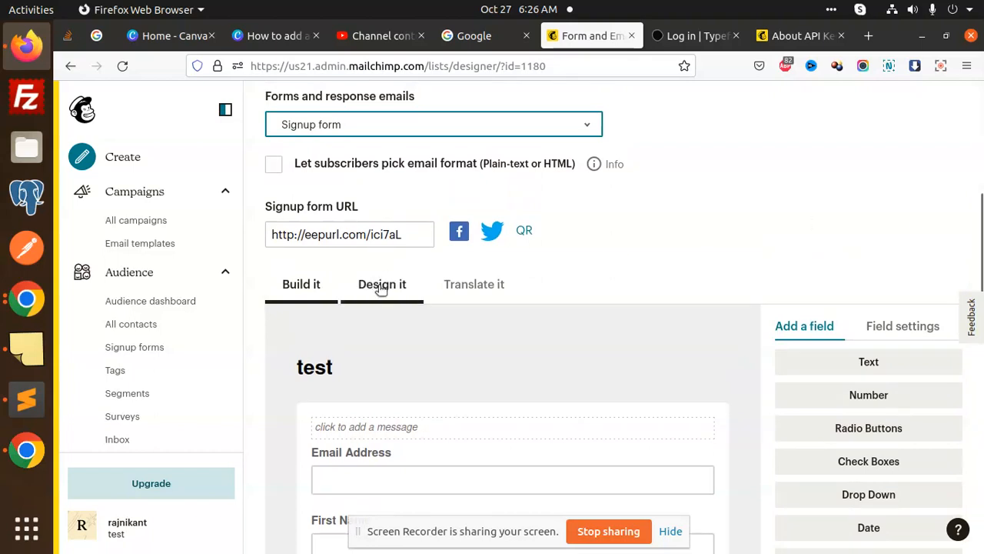
pyautogui.click(382, 284)
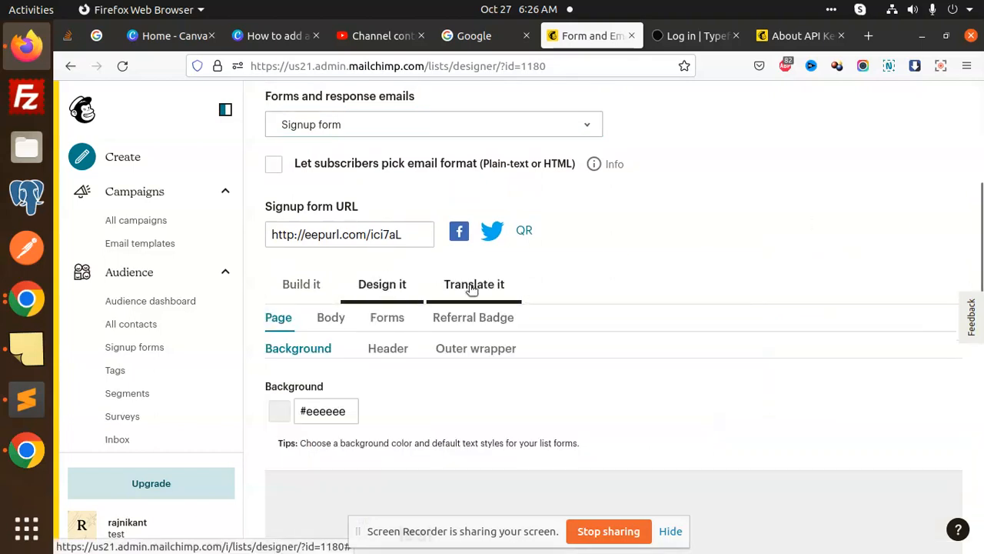
pyautogui.moveTo(472, 323)
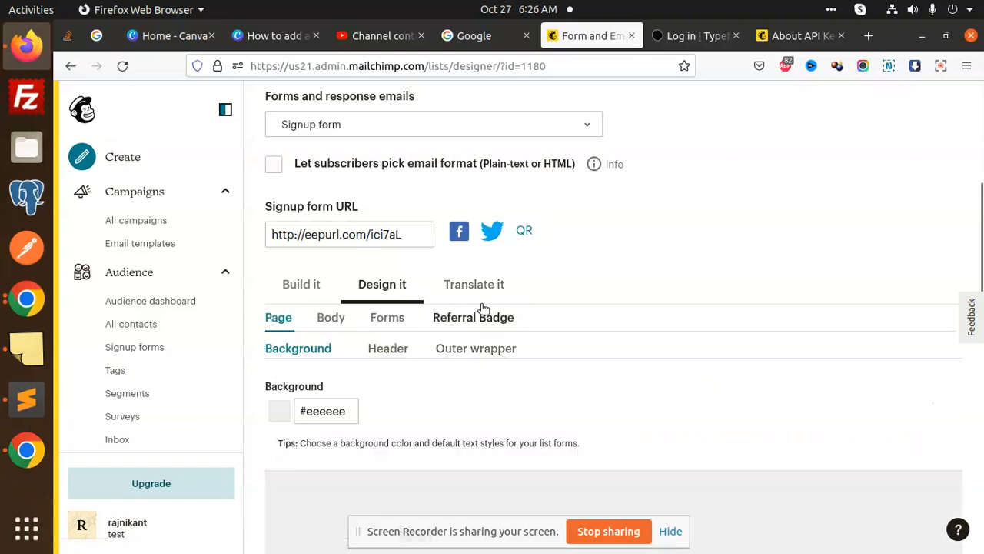
pyautogui.click(473, 283)
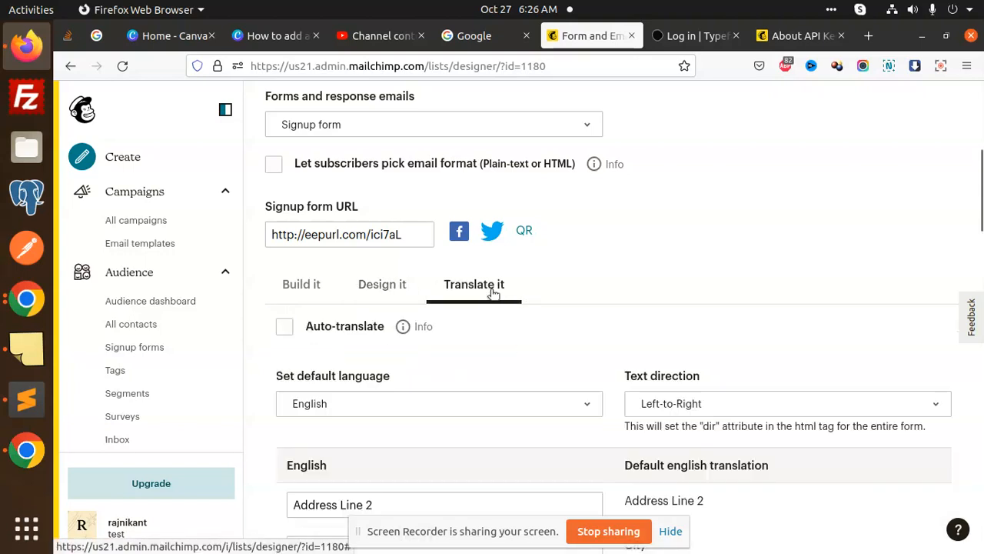
pyautogui.click(302, 284)
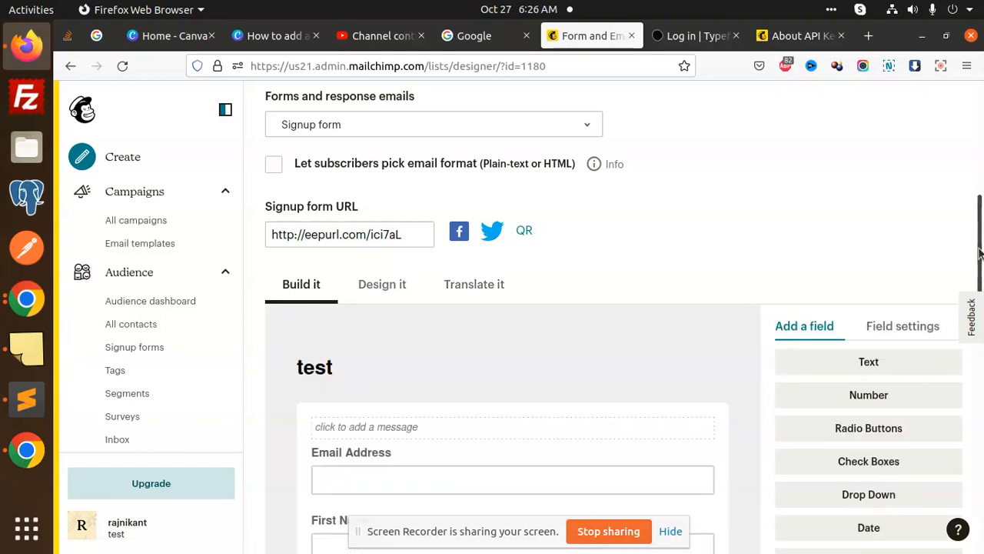
pyautogui.scroll(-3)
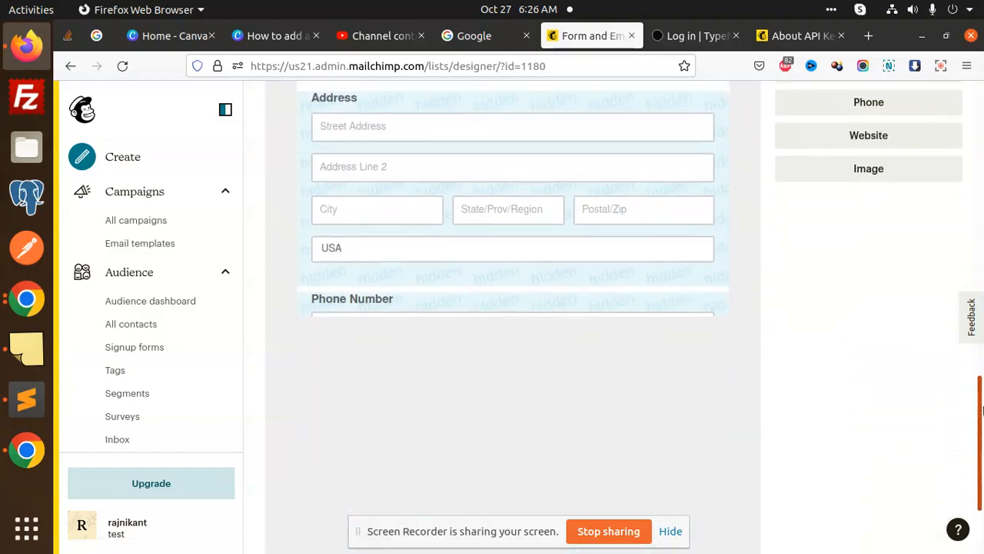
pyautogui.scroll(-3)
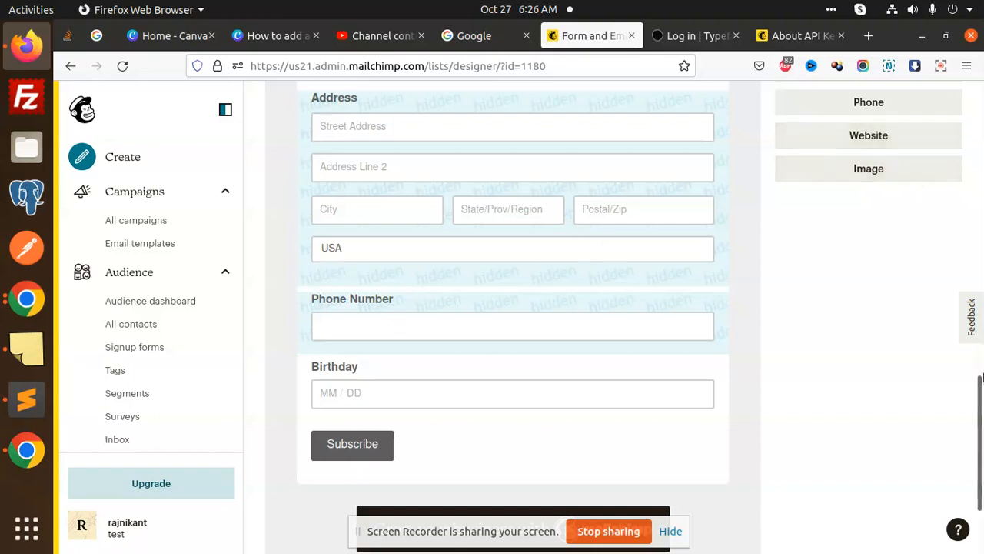
pyautogui.scroll(-3)
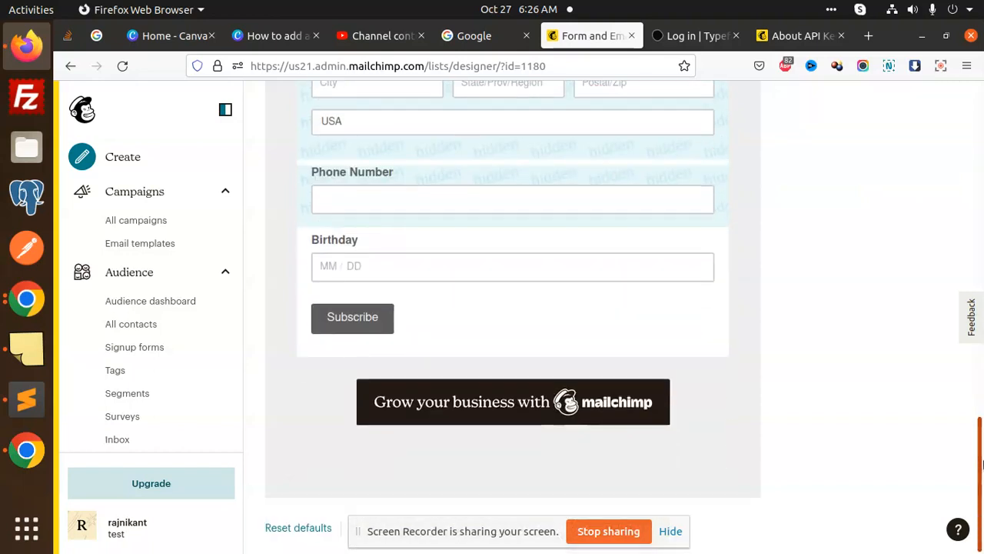
pyautogui.scroll(3)
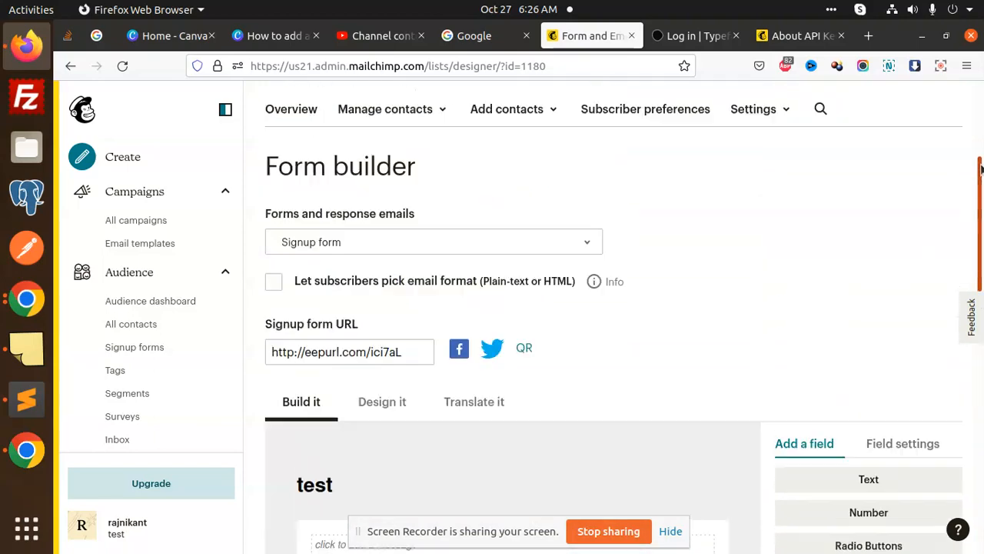
# Step: Scroll the sidebar to reach the Create page suggesting a regular email or landing page
pyautogui.scroll(3)
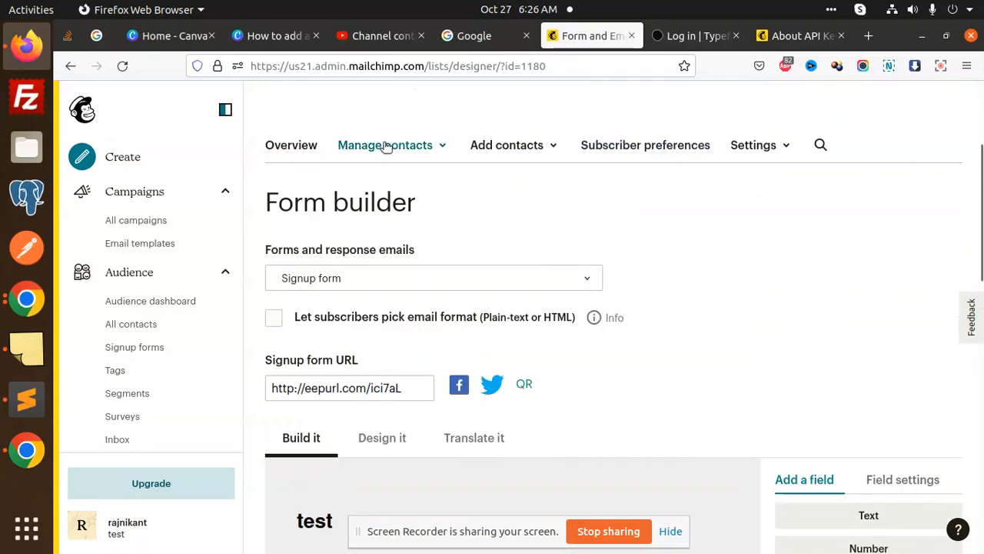
pyautogui.moveTo(140, 243)
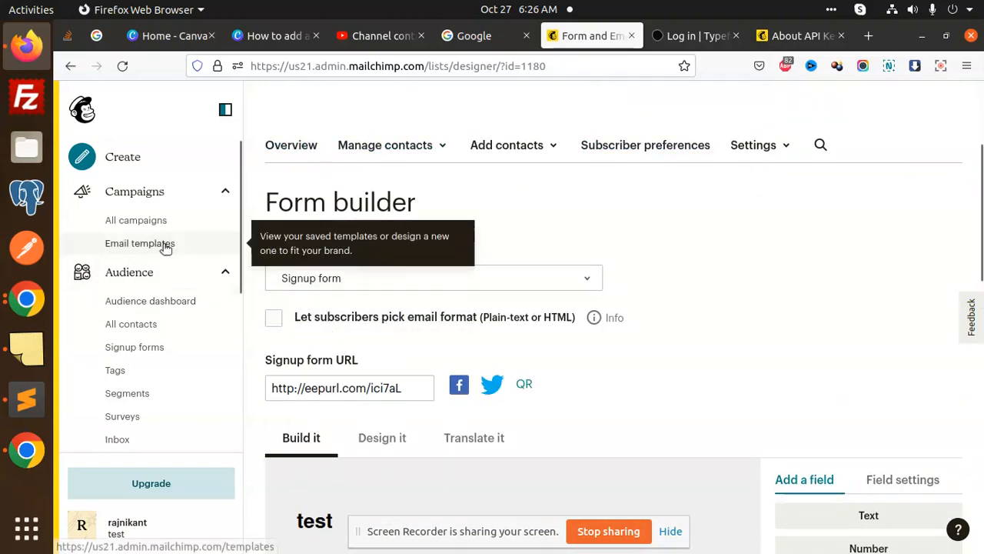
pyautogui.moveTo(171, 455)
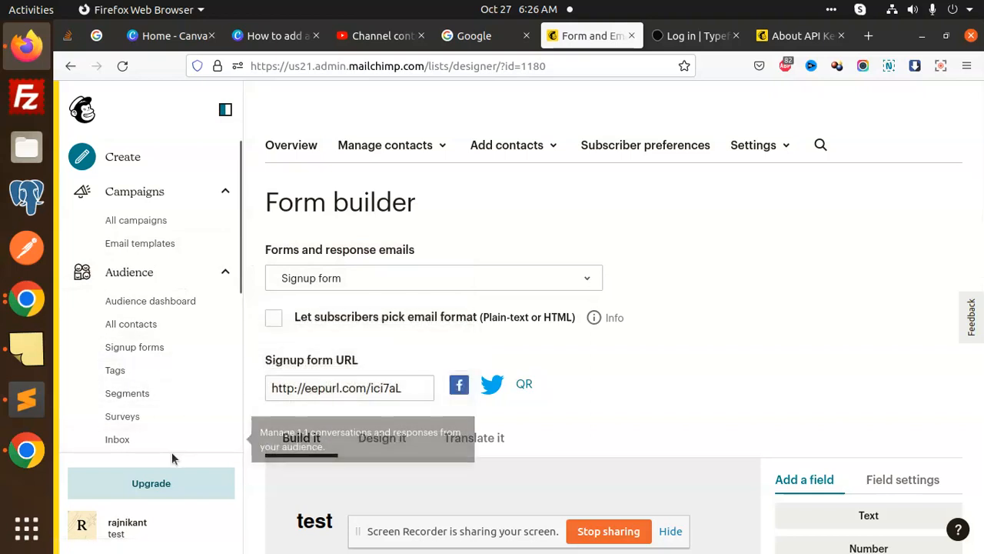
pyautogui.scroll(-3)
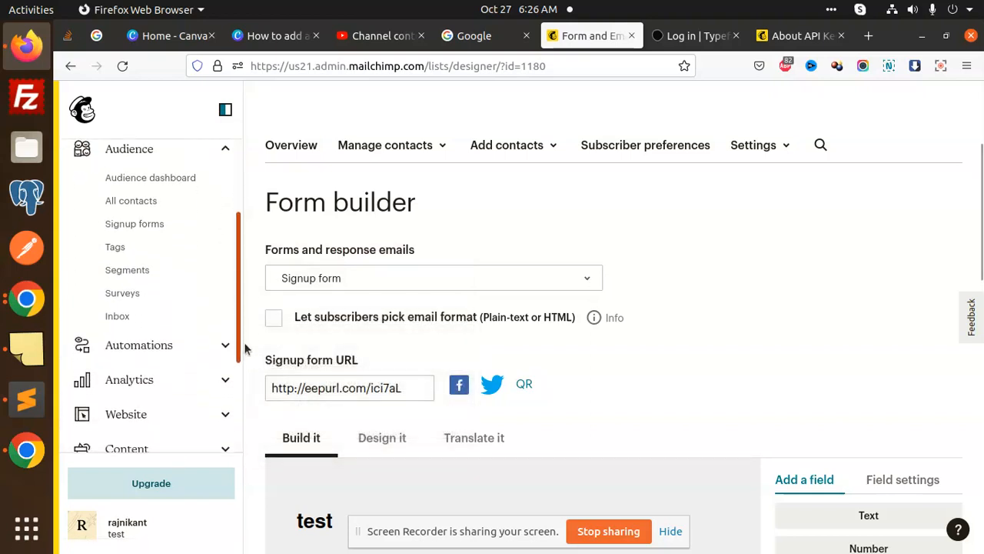
pyautogui.scroll(-3)
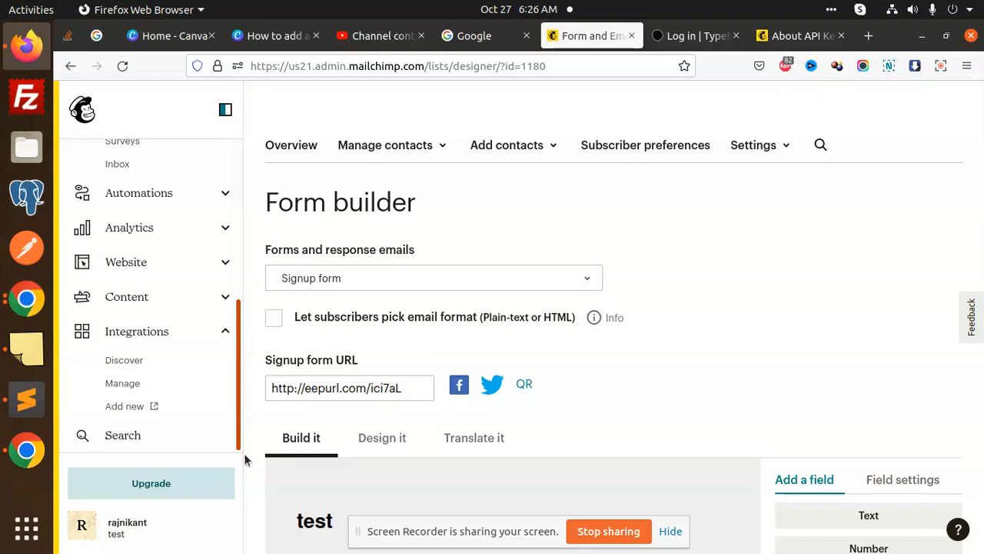
pyautogui.scroll(3)
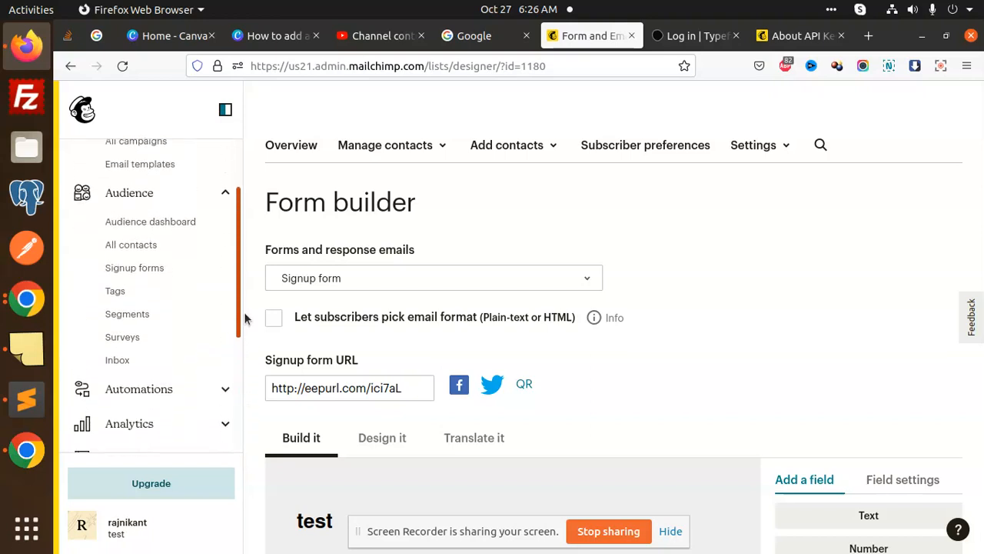
pyautogui.scroll(3)
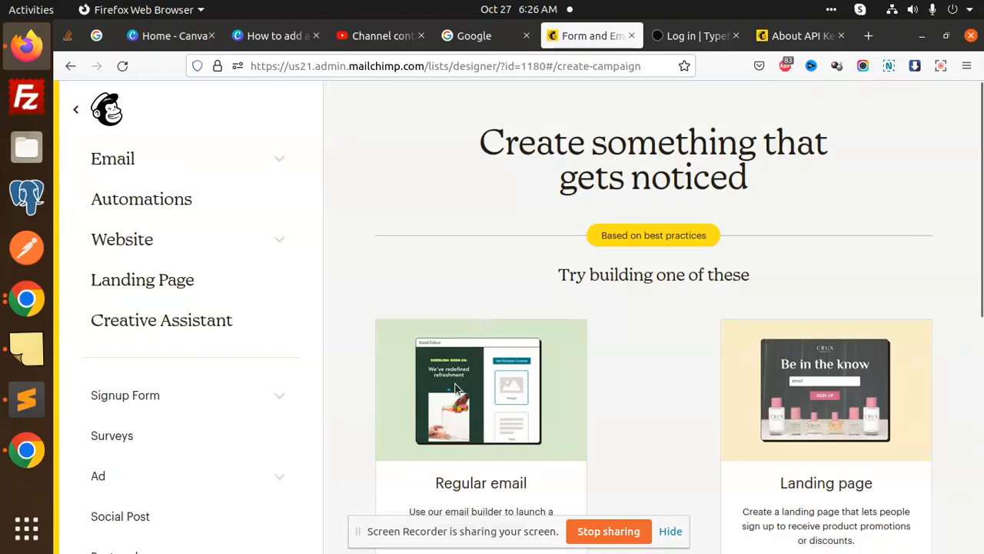
# Step: Create an Embedded form, opening the basic Subscribe form builder
pyautogui.scroll(-3)
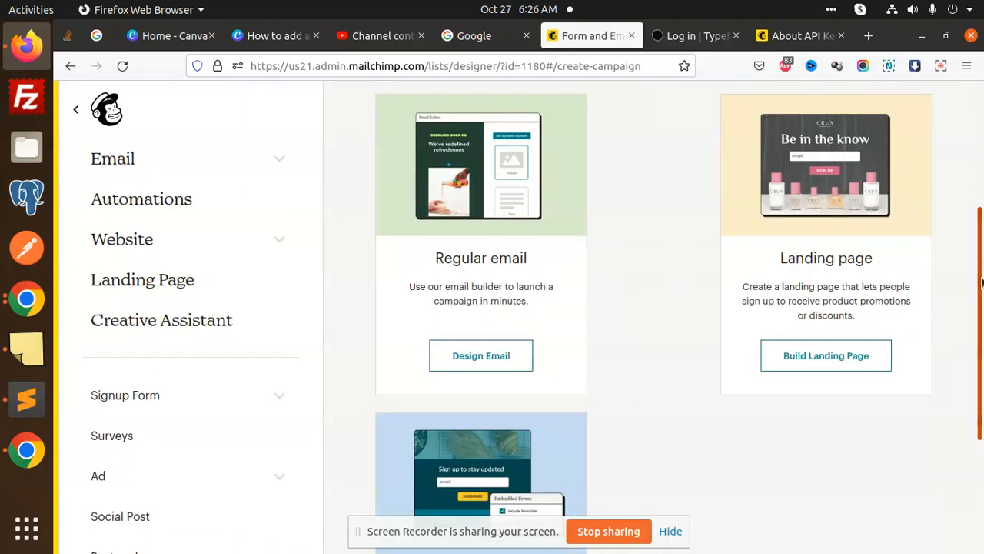
pyautogui.scroll(-3)
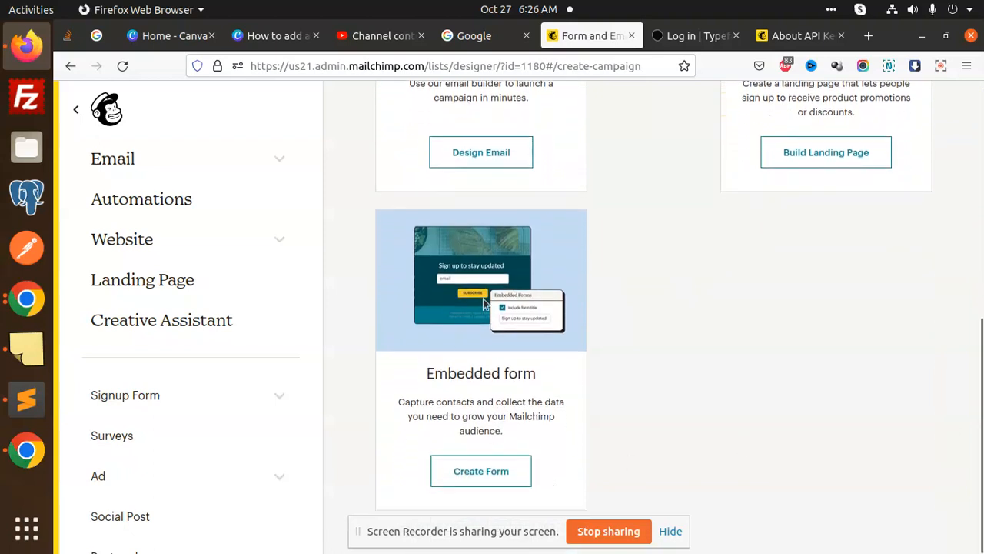
pyautogui.click(480, 470)
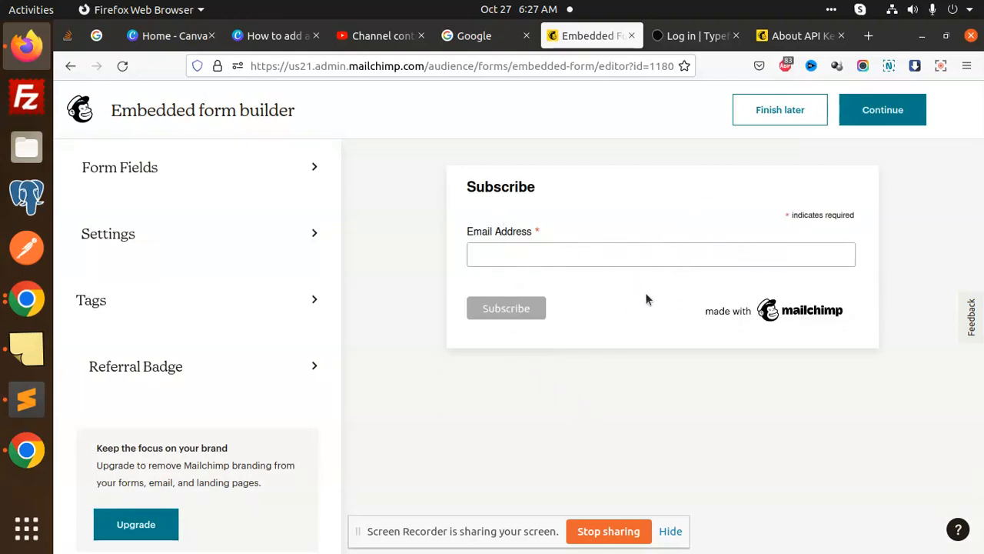
pyautogui.moveTo(318, 171)
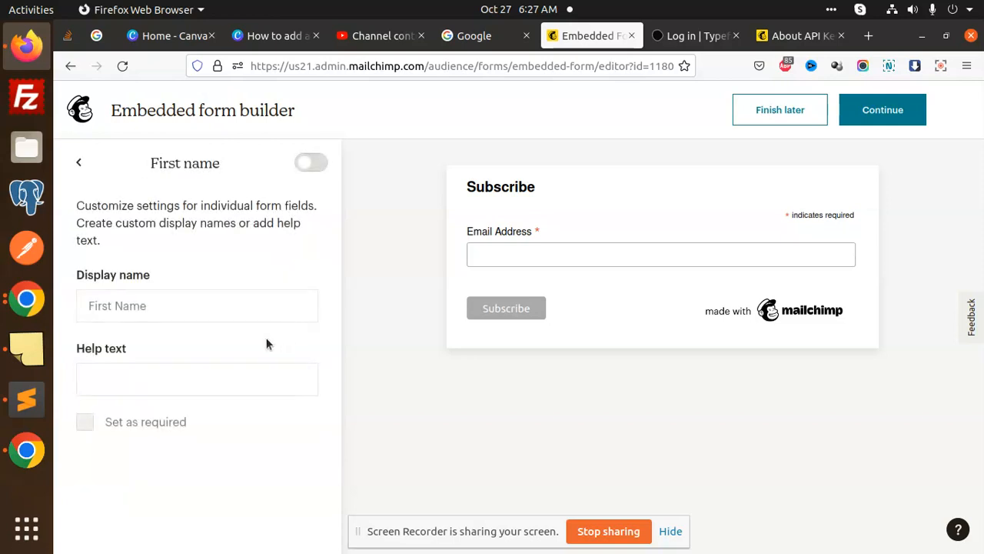
pyautogui.moveTo(130, 407)
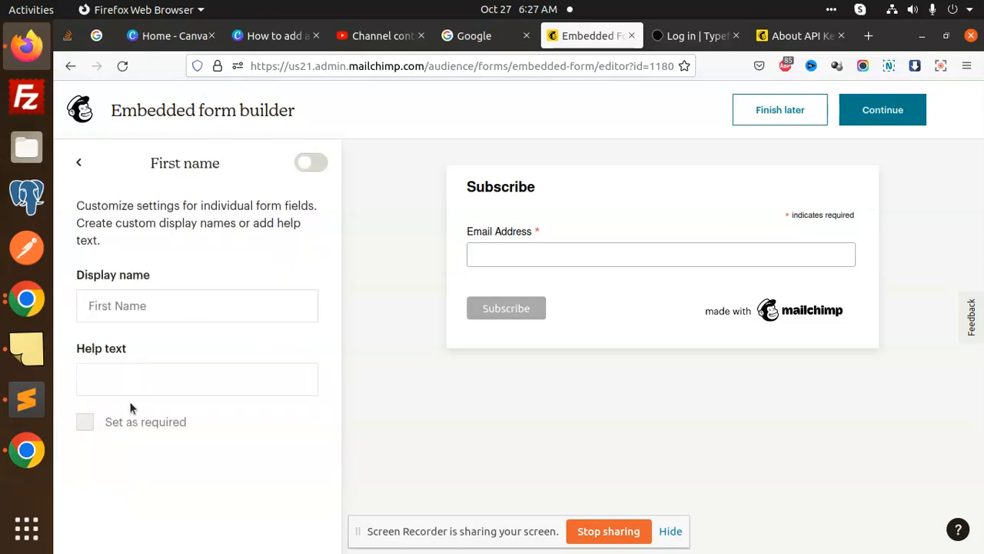
# Step: Add First name and Last name fields to the embedded signup form
pyautogui.click(311, 162)
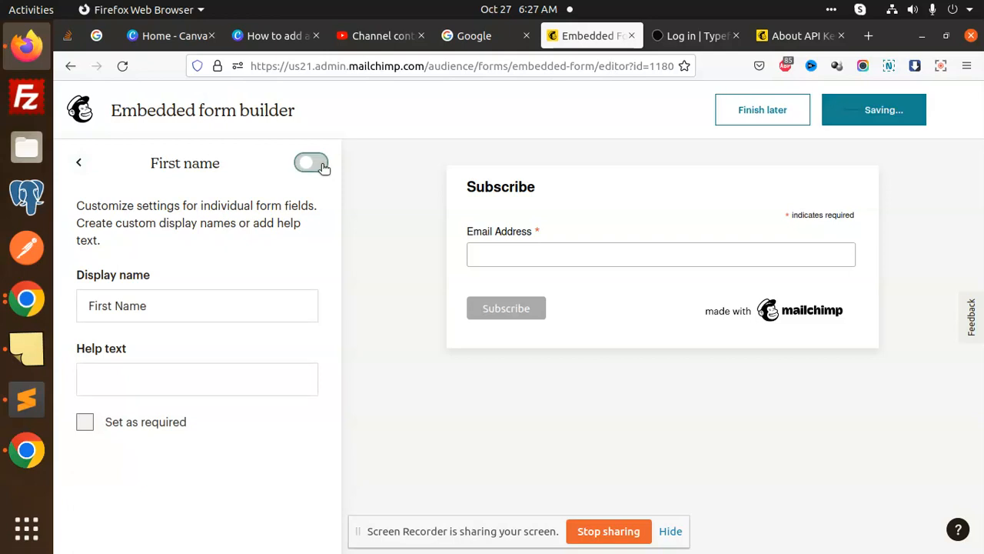
pyautogui.click(310, 163)
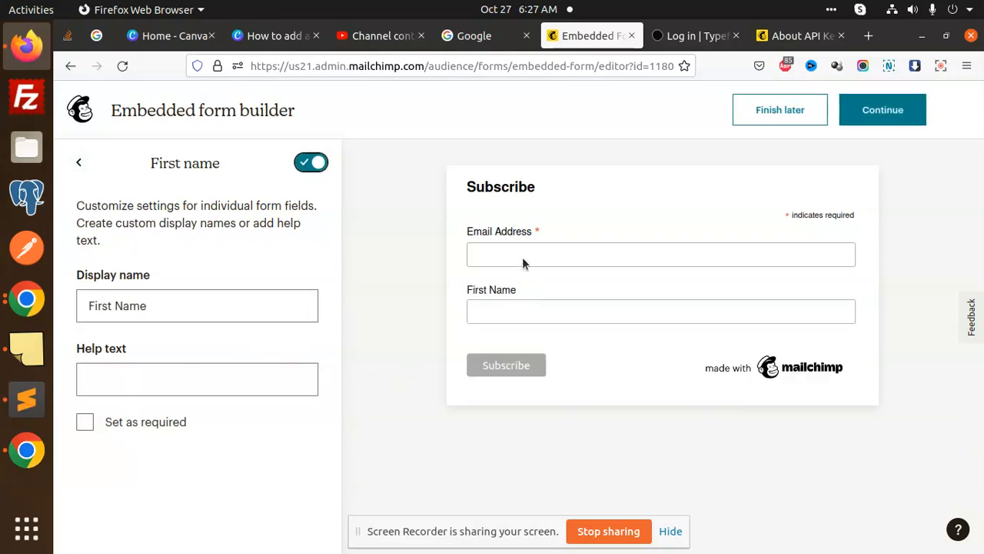
pyautogui.click(79, 162)
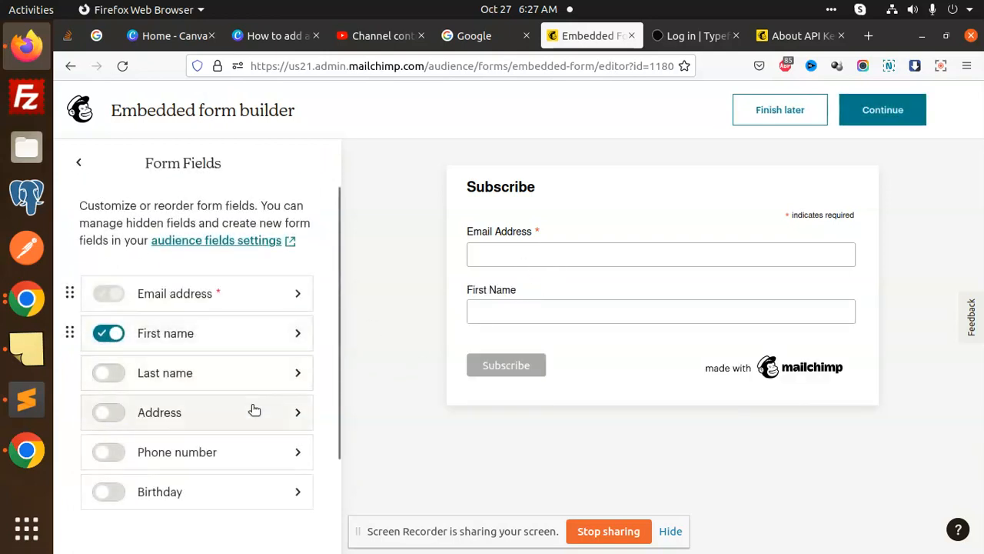
pyautogui.click(108, 372)
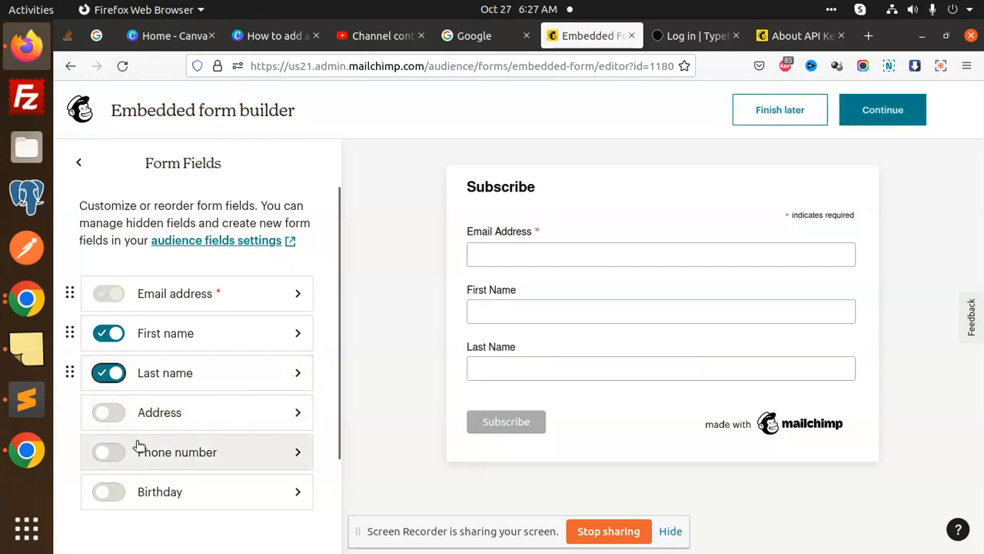
pyautogui.moveTo(482, 367)
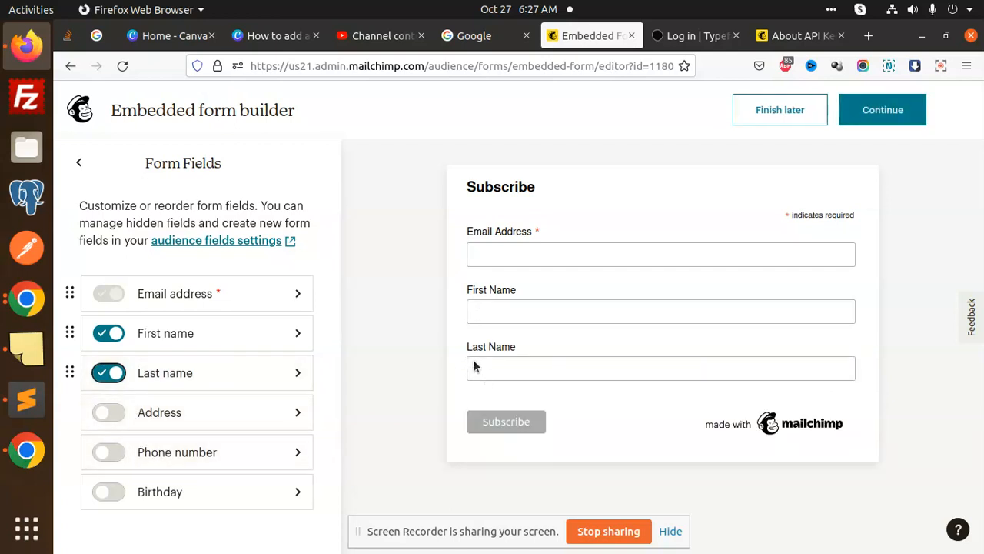
# Step: Finish the form and copy its embed code
pyautogui.click(883, 109)
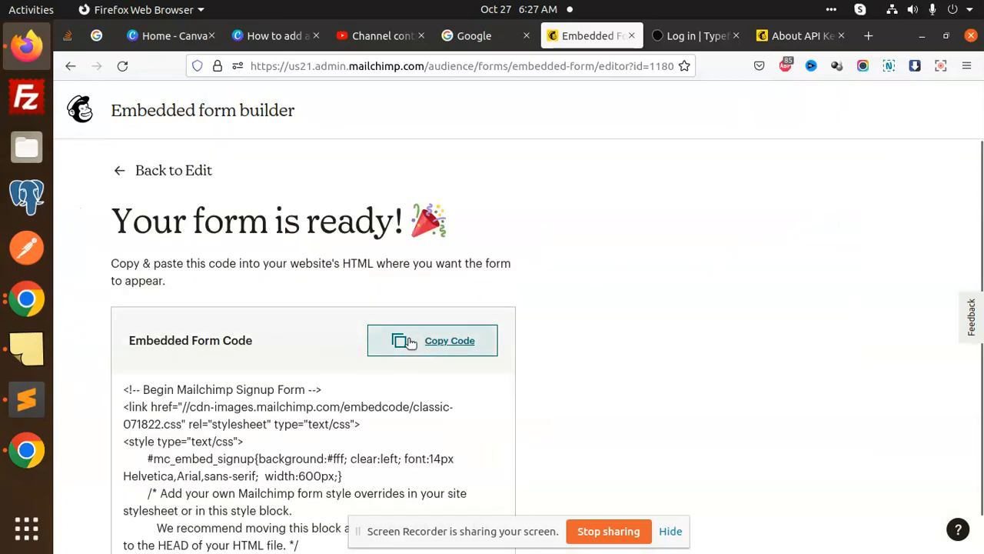
pyautogui.click(432, 340)
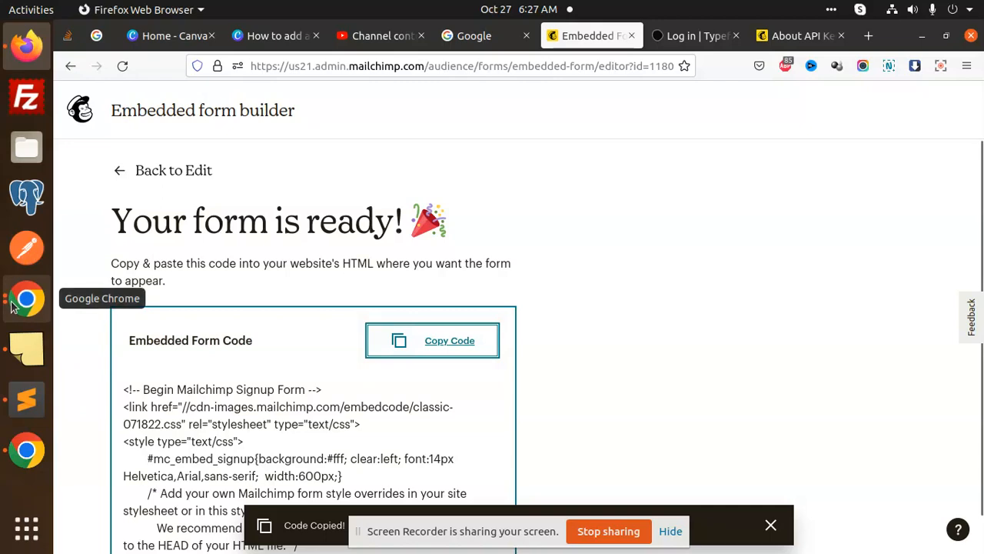
pyautogui.click(26, 148)
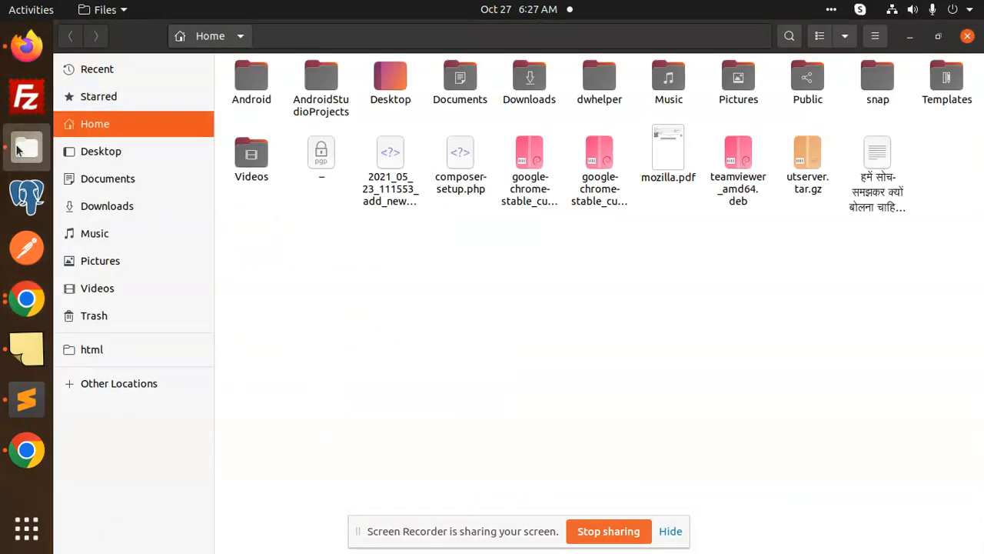
# Step: Open a terminal in the html/php/mailchimp folder, which holds only index.php
pyautogui.click(92, 349)
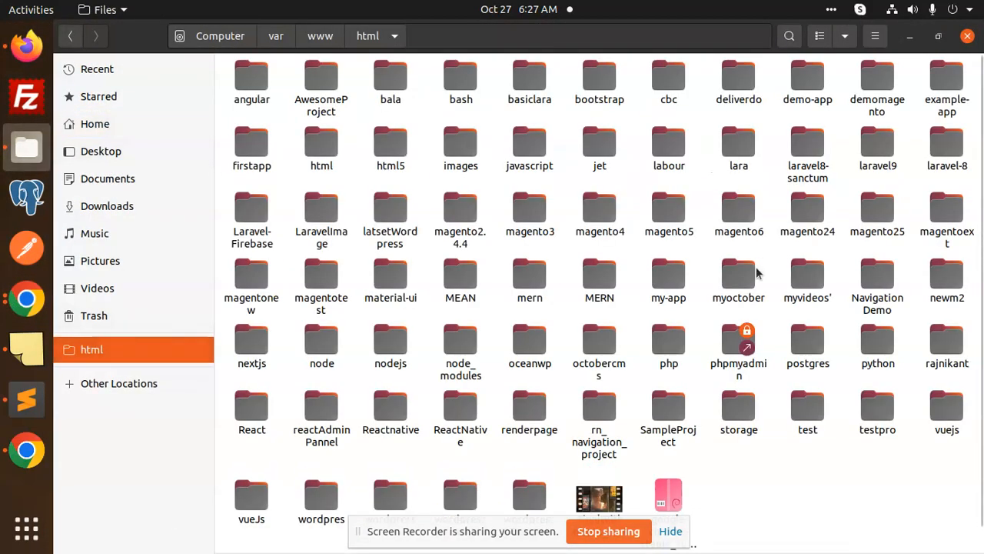
pyautogui.doubleClick(668, 346)
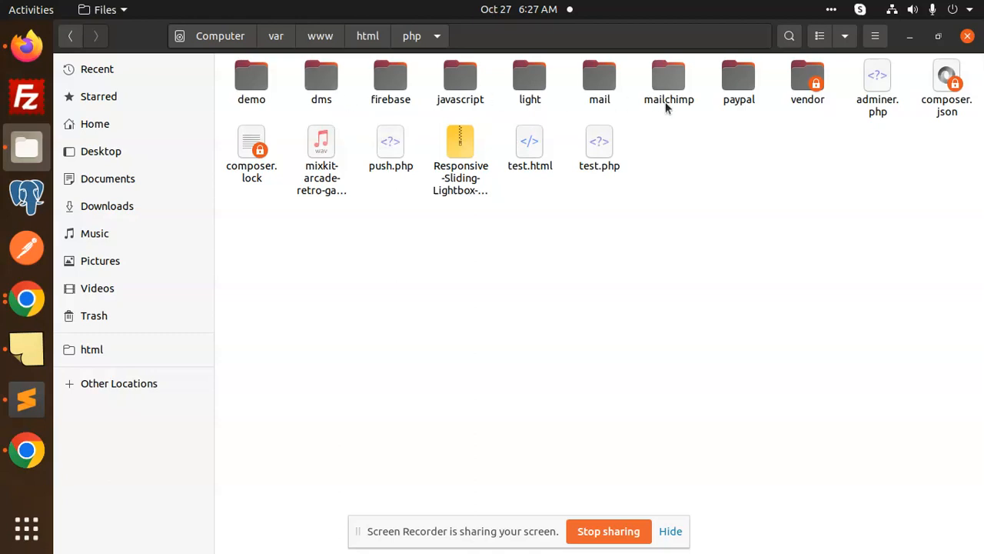
pyautogui.doubleClick(668, 80)
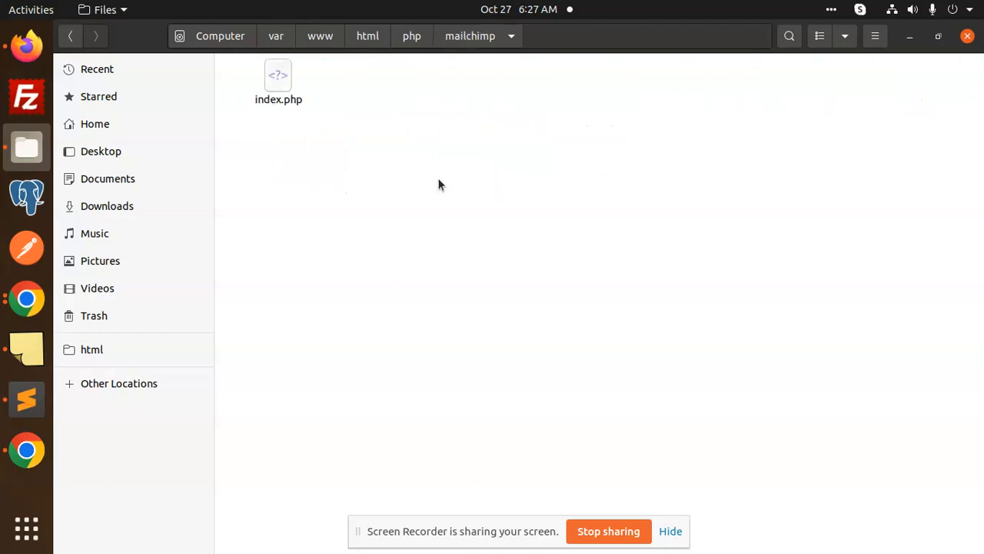
pyautogui.rightClick(441, 185)
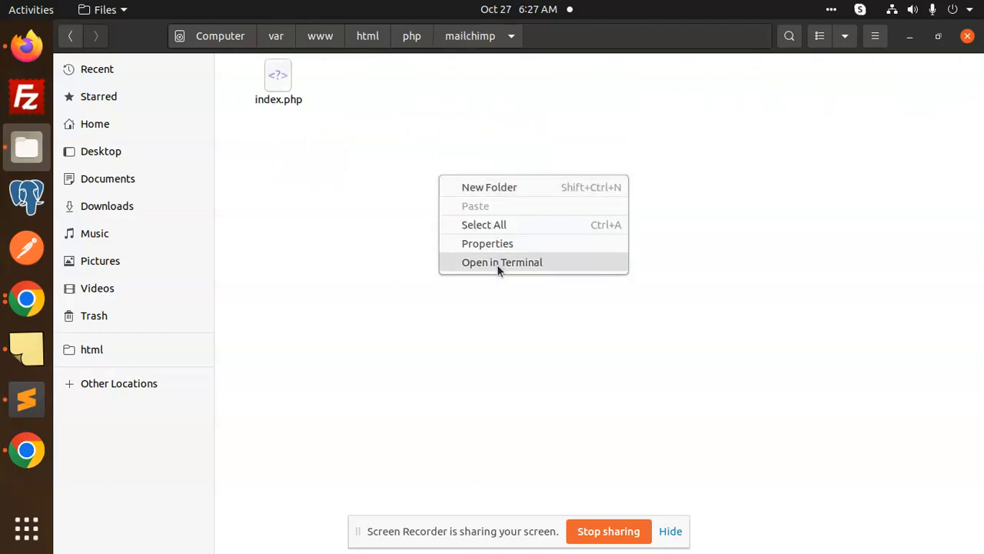
pyautogui.click(502, 262)
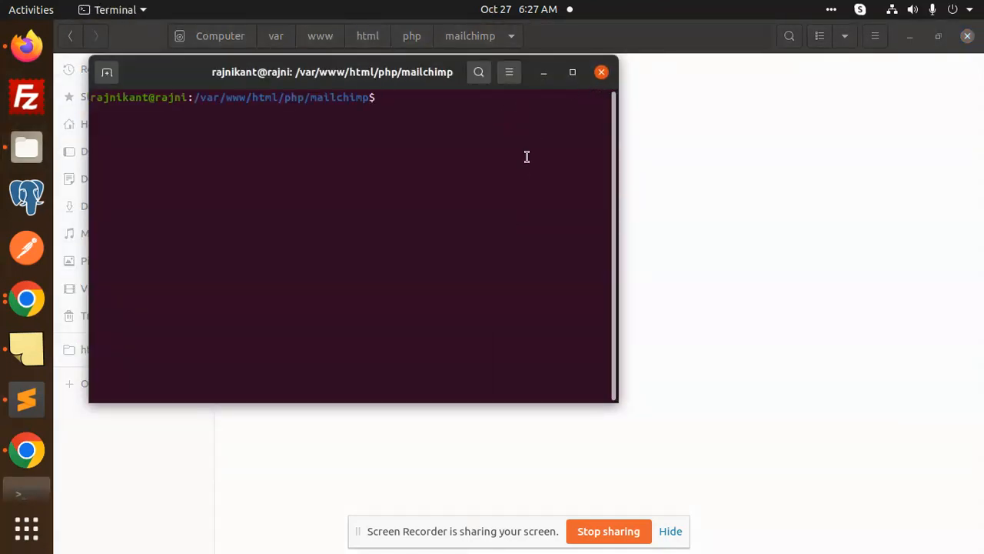
# Step: Create an empty test.html beside index.php using touch test.html
pyautogui.write('test.')
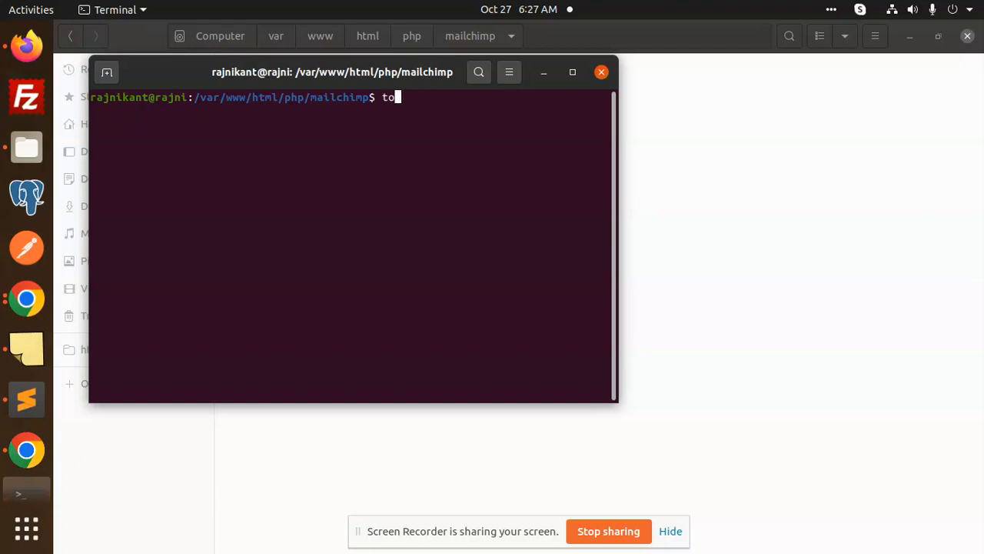
pyautogui.write('uch')
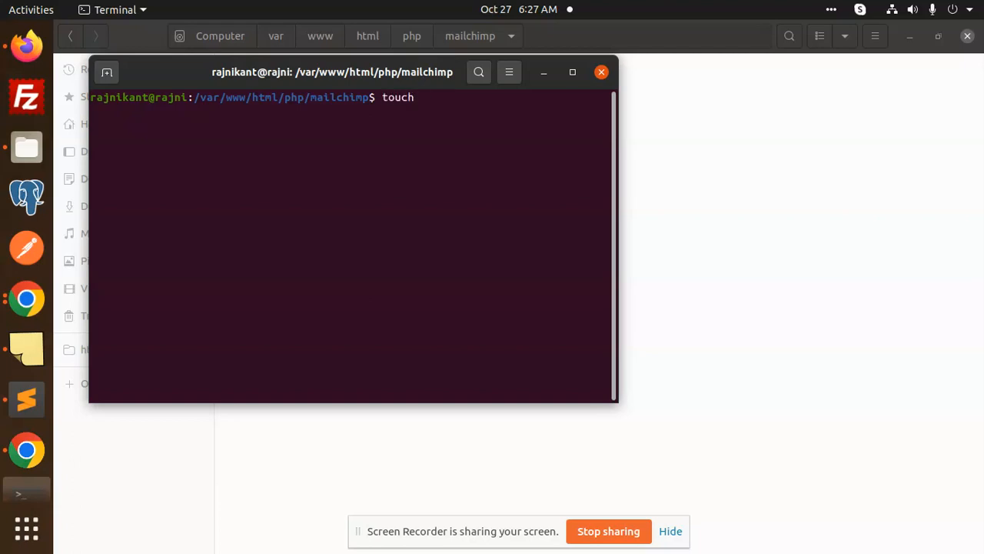
pyautogui.write('test.ht')
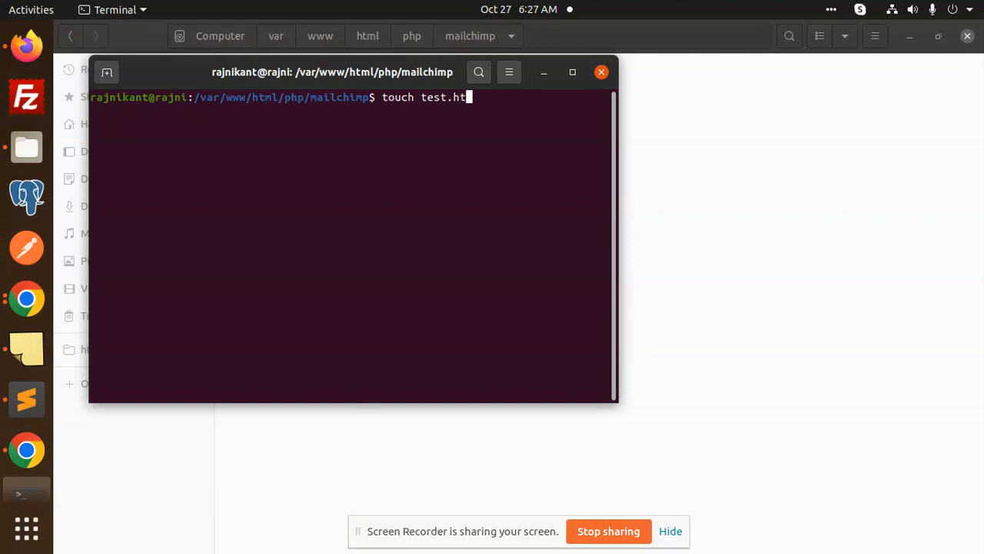
pyautogui.press('Return')
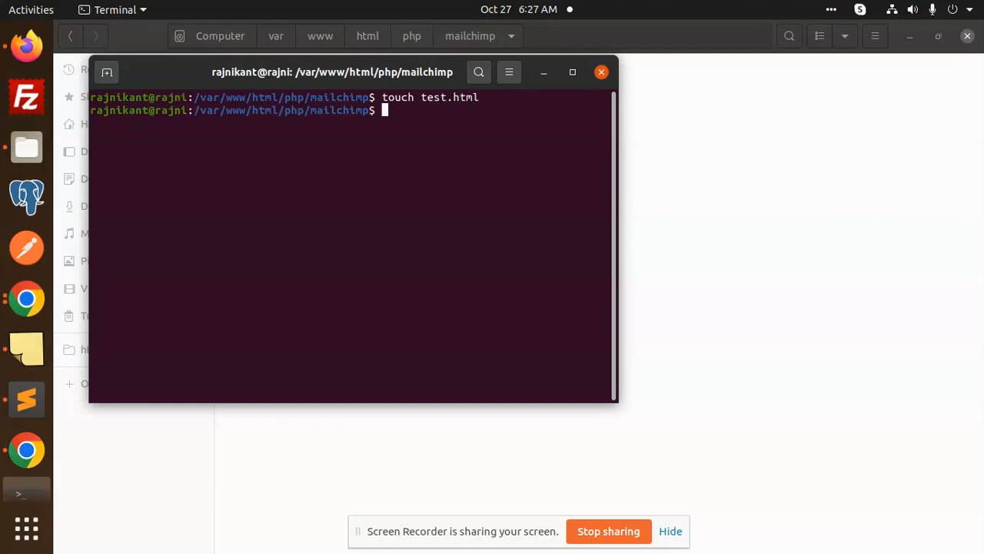
pyautogui.rightClick(372, 81)
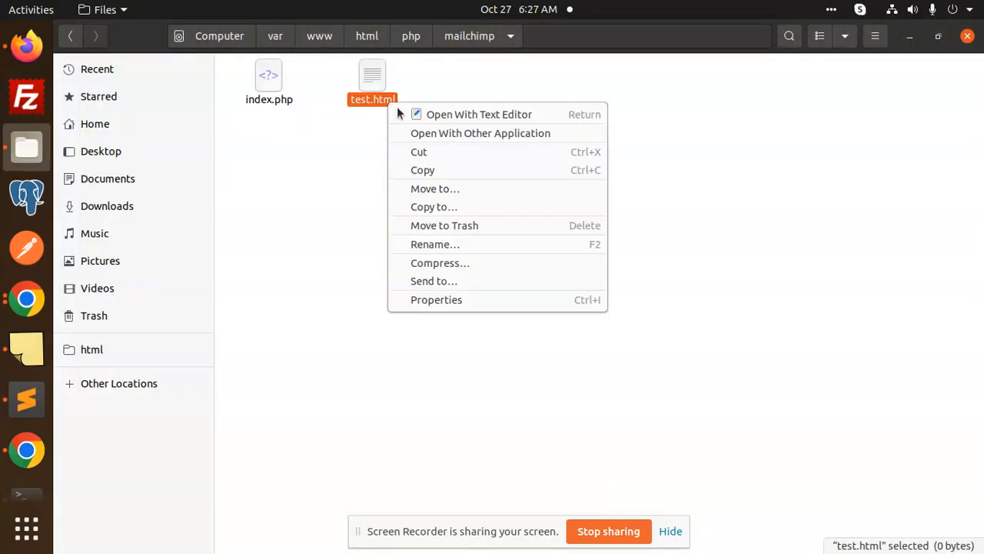
# Step: Open test.html in Sublime Text and paste in the Mailchimp signup form code
pyautogui.click(480, 133)
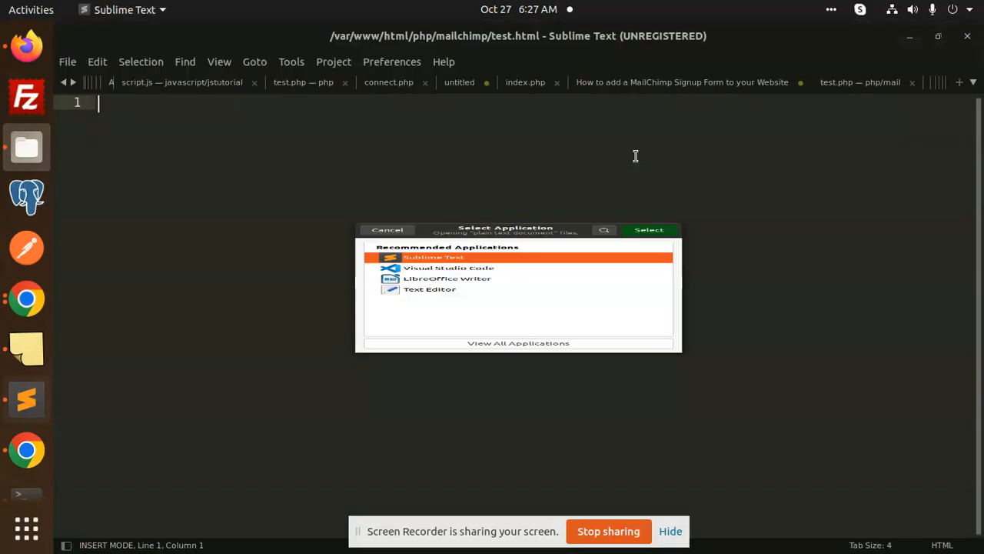
pyautogui.click(648, 229)
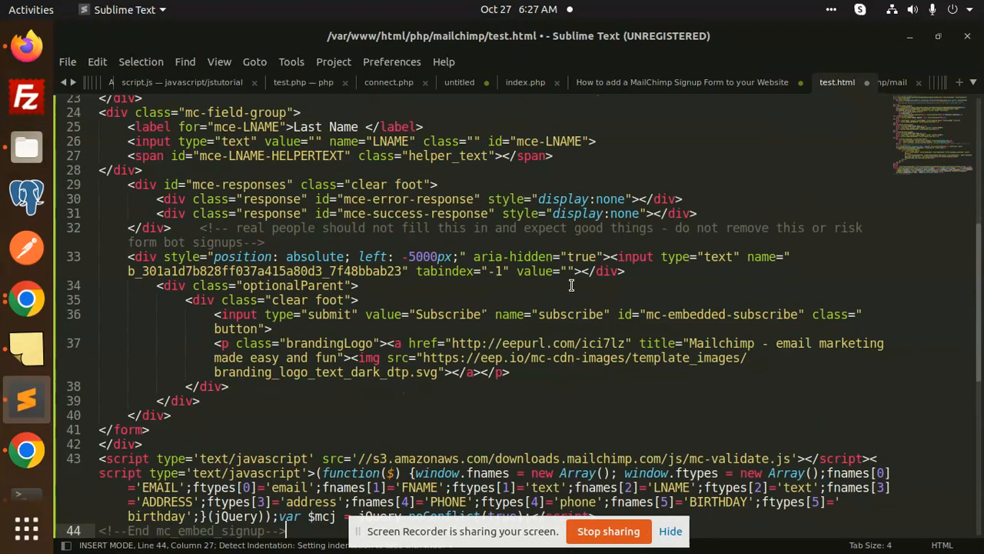
pyautogui.press('ctrl+s')
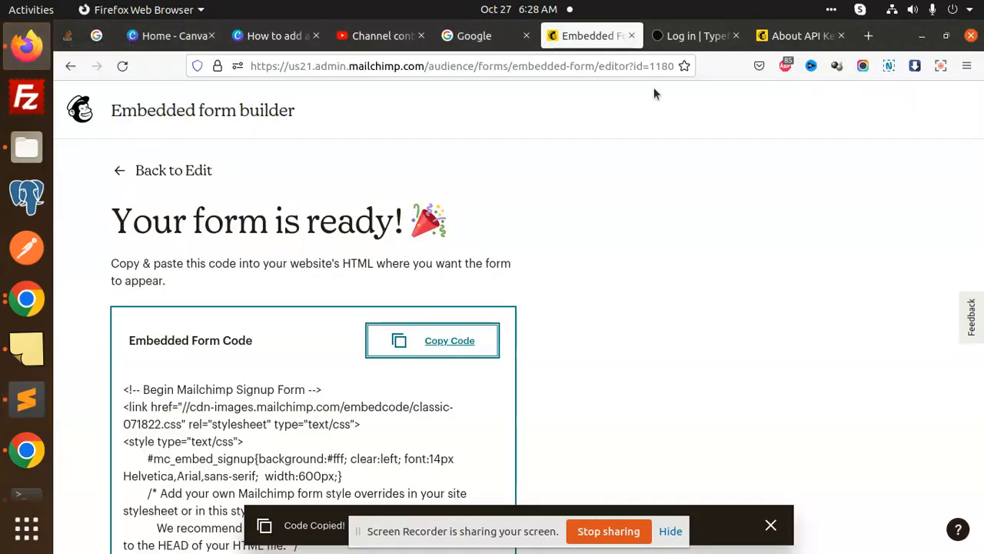
# Step: Load localhost/php/mailchimp/test.html in a new tab, showing the Subscribe form
pyautogui.click(868, 35)
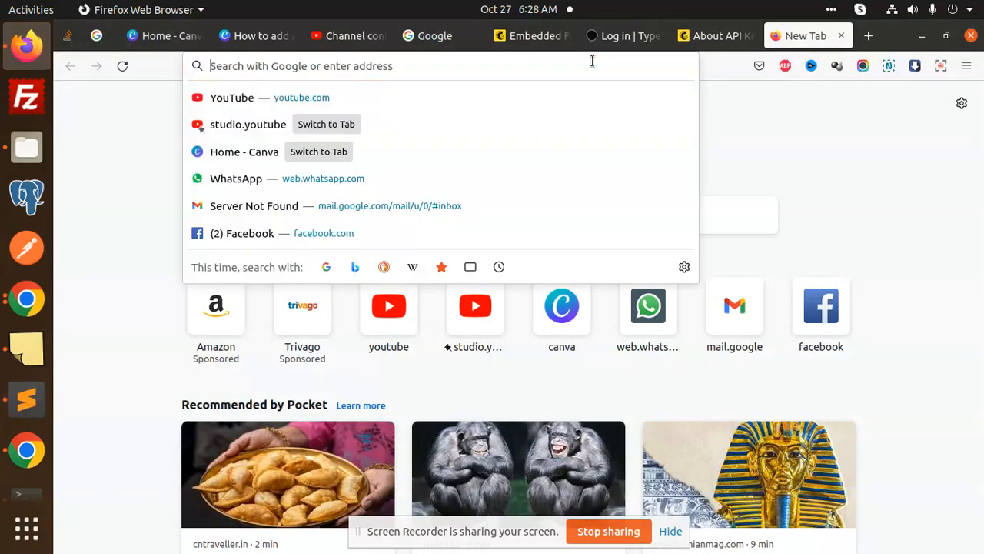
pyautogui.write('localhost/phpmyadmin/')
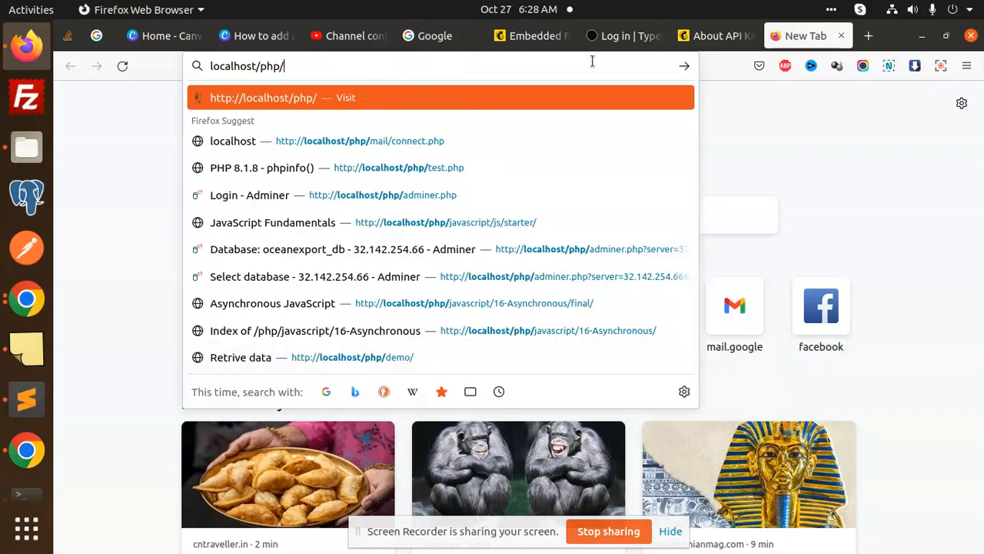
pyautogui.write('mail/')
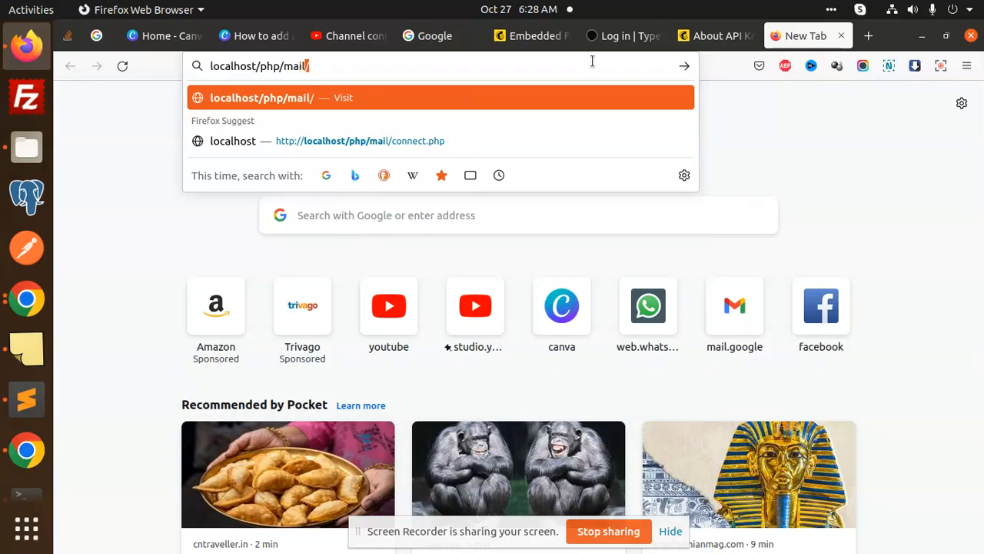
pyautogui.write('ch')
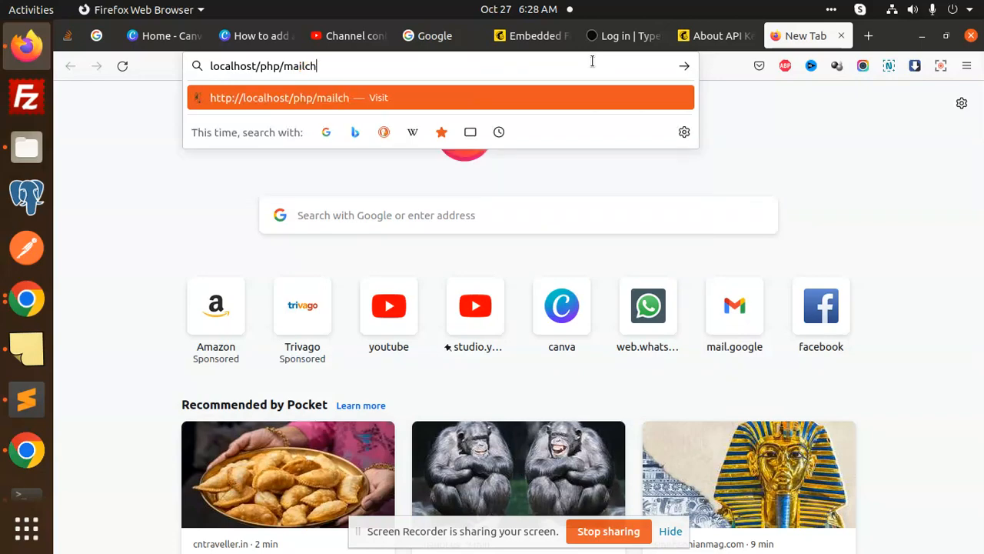
pyautogui.click(27, 399)
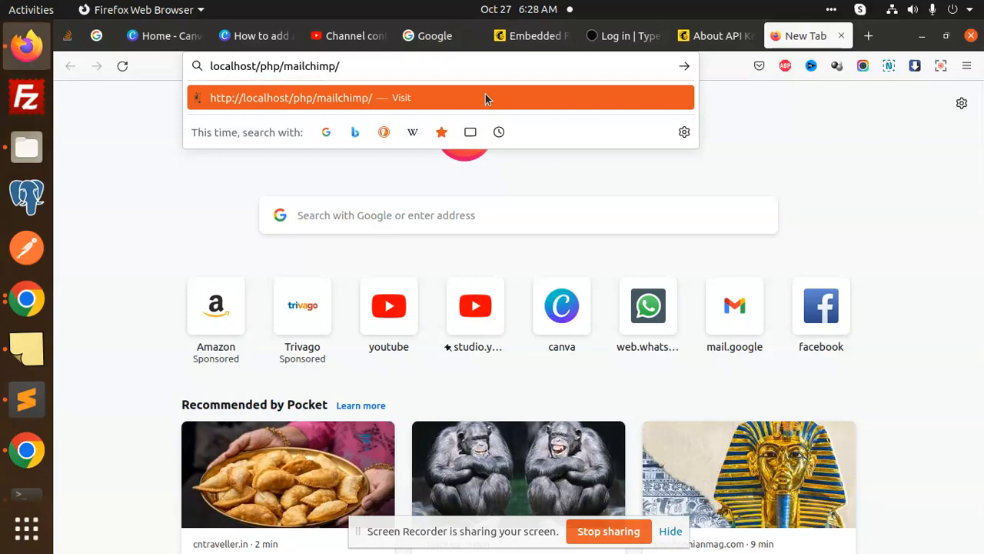
pyautogui.write('test.')
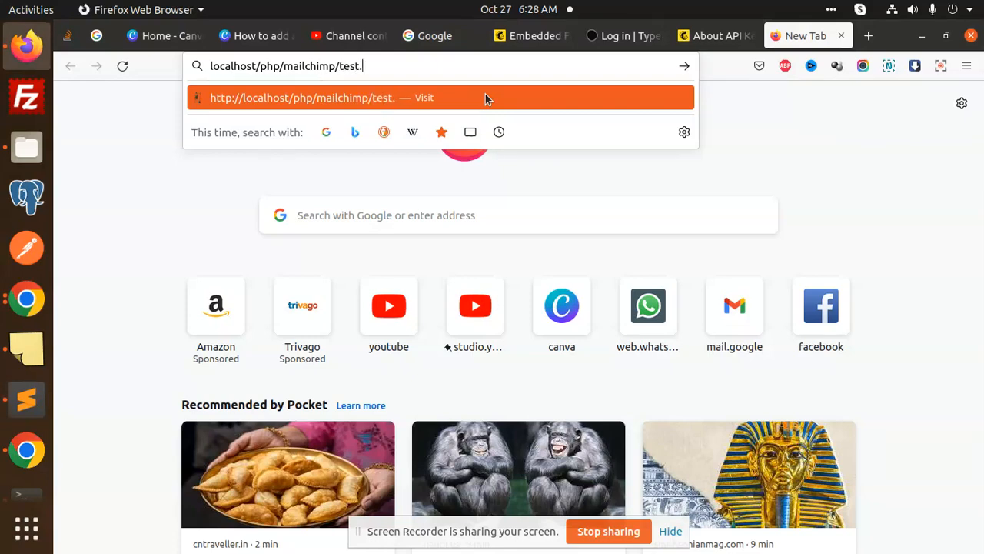
pyautogui.write('html')
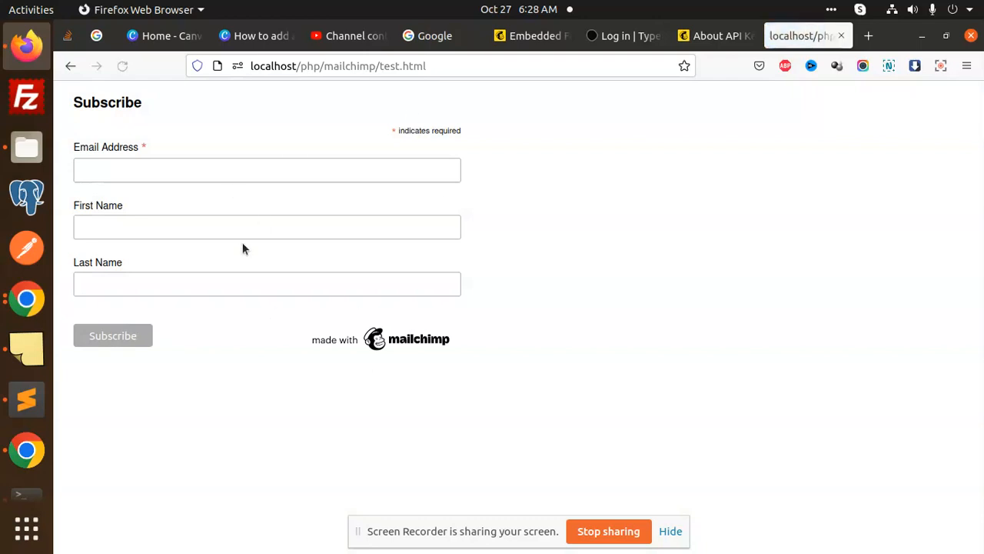
pyautogui.click(266, 170)
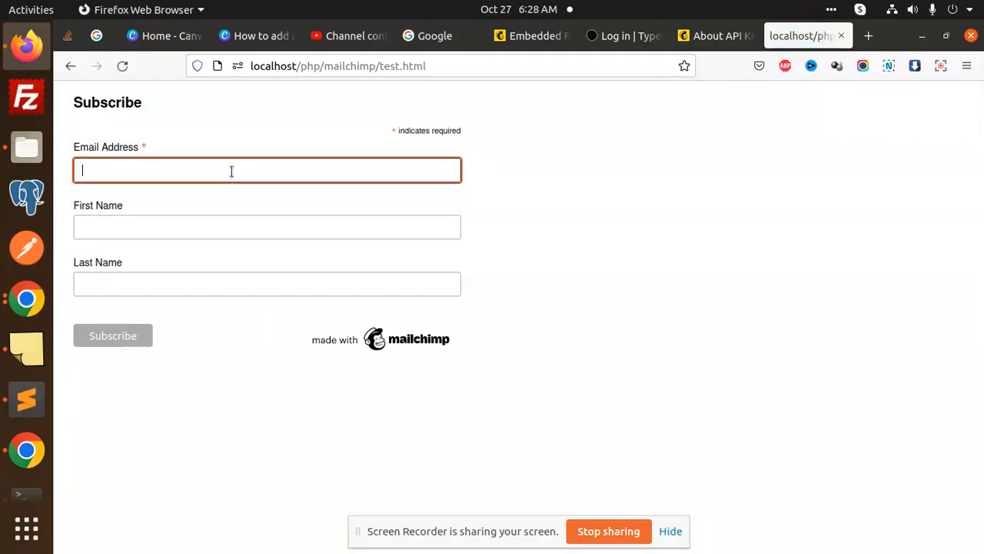
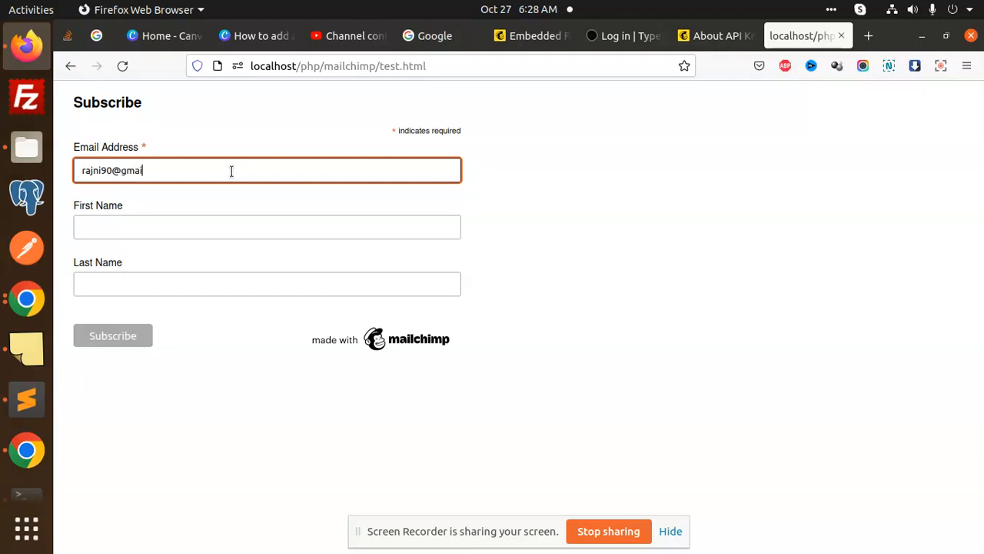
pyautogui.click(267, 227)
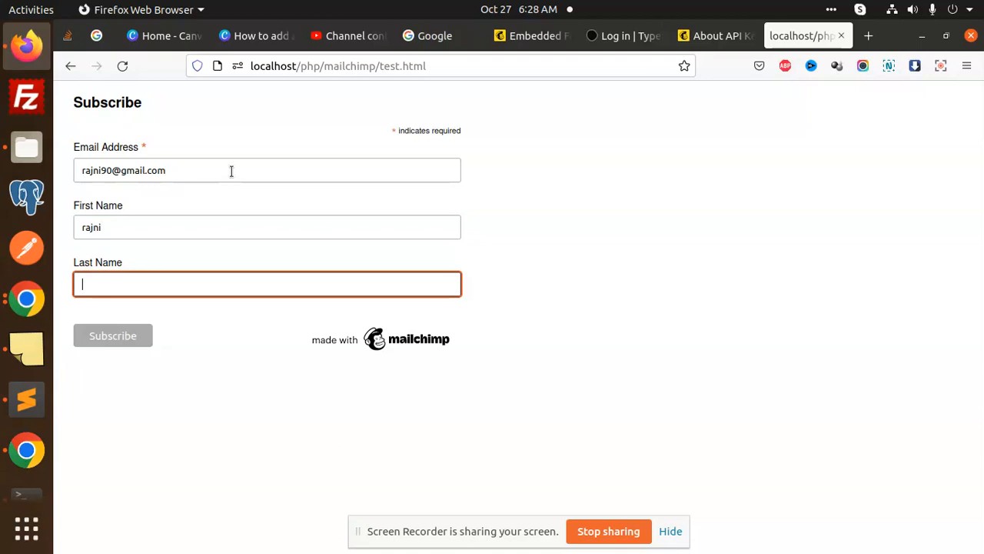
pyautogui.write('kant')
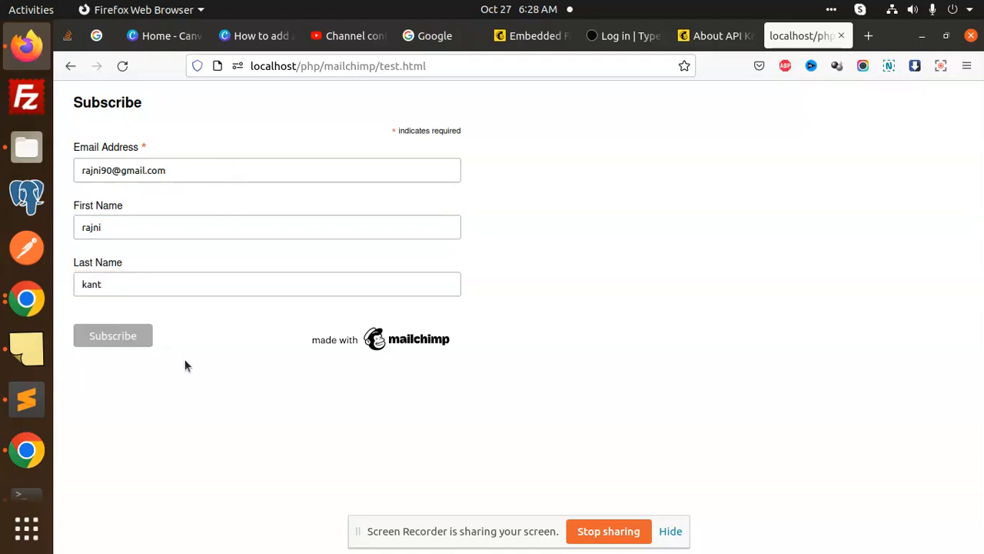
pyautogui.moveTo(113, 335)
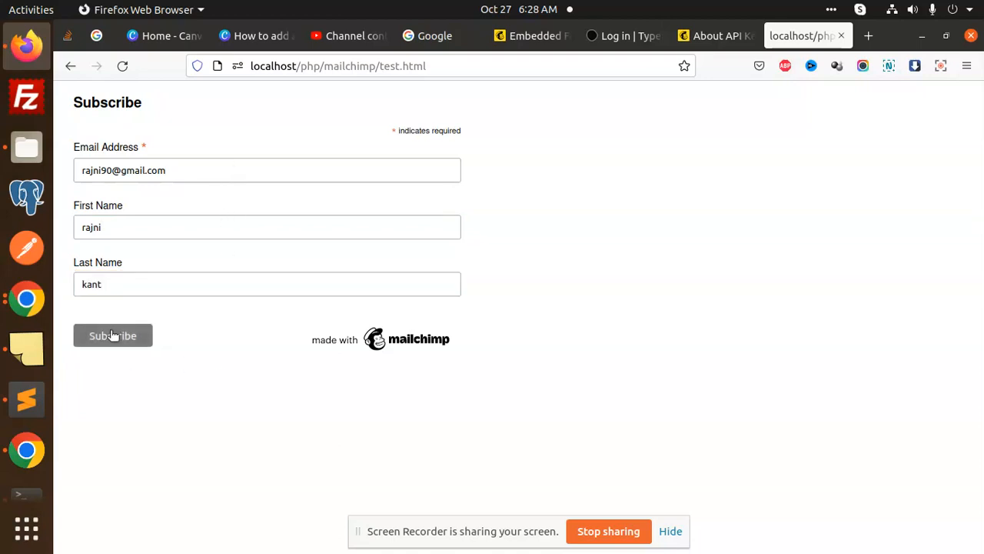
pyautogui.click(113, 335)
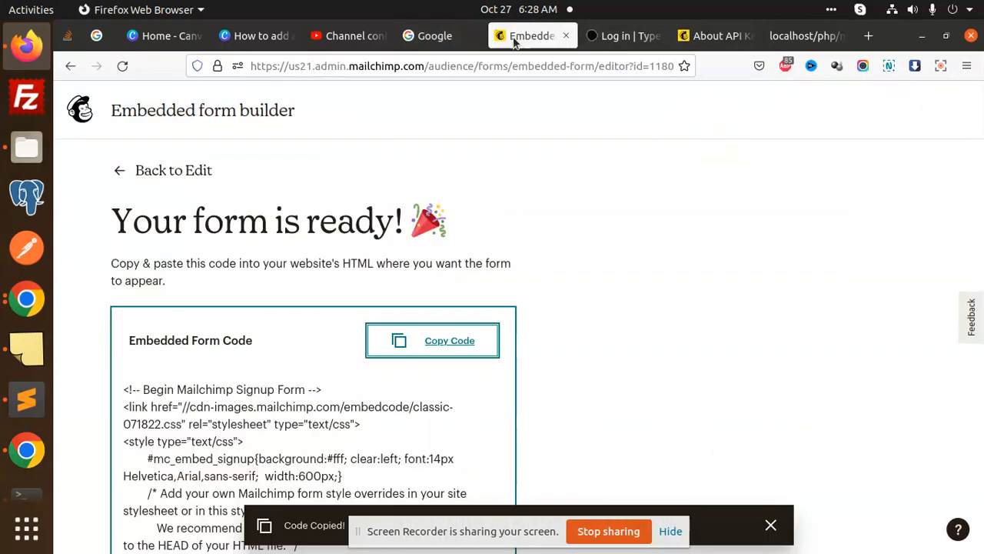
# Step: Leave the embedded form builder and view the audience's All contacts list
pyautogui.click(165, 170)
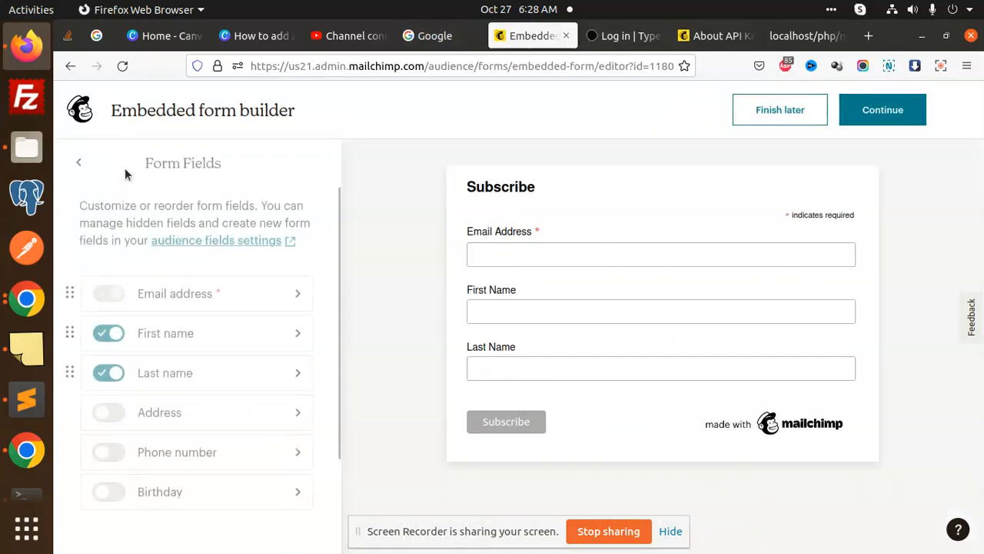
pyautogui.click(78, 162)
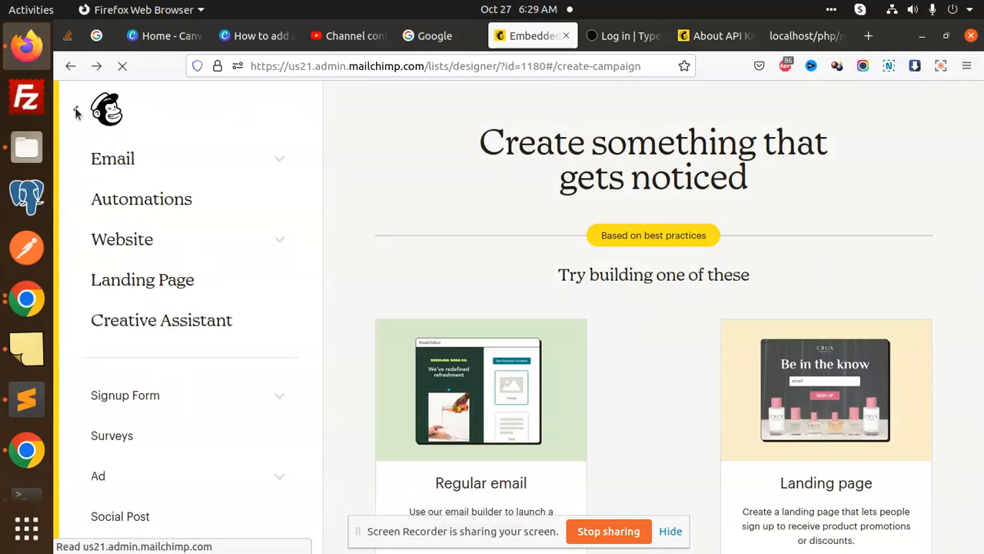
pyautogui.moveTo(60, 143)
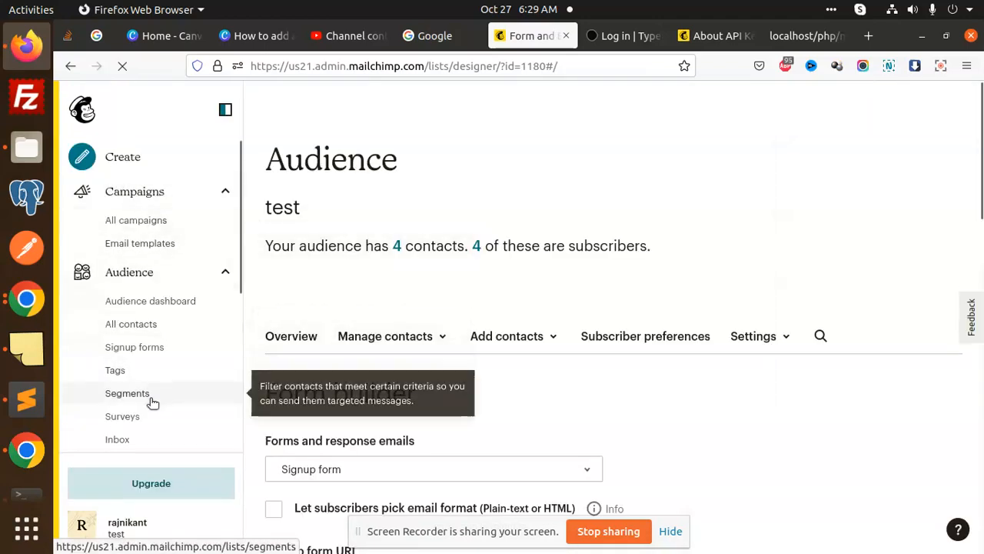
pyautogui.click(131, 324)
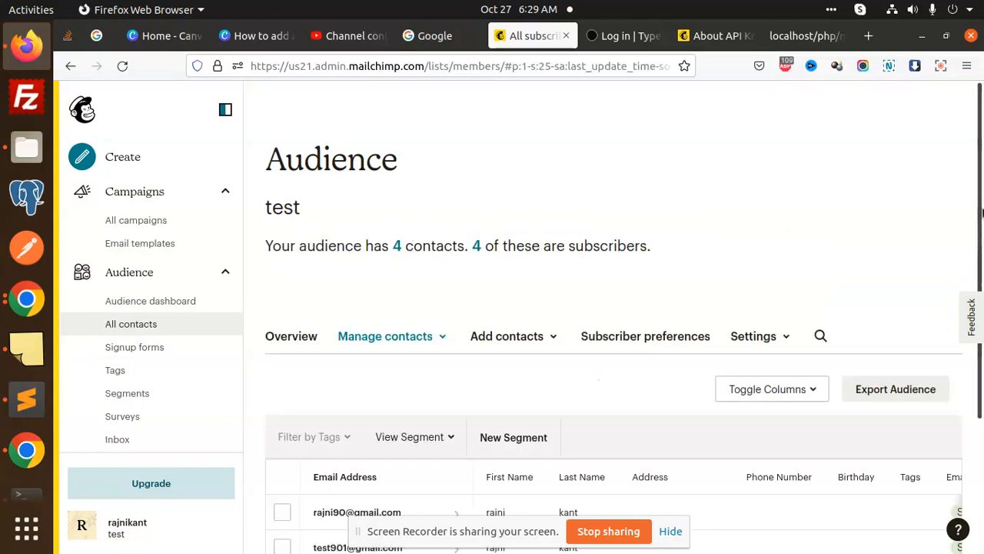
pyautogui.scroll(-3)
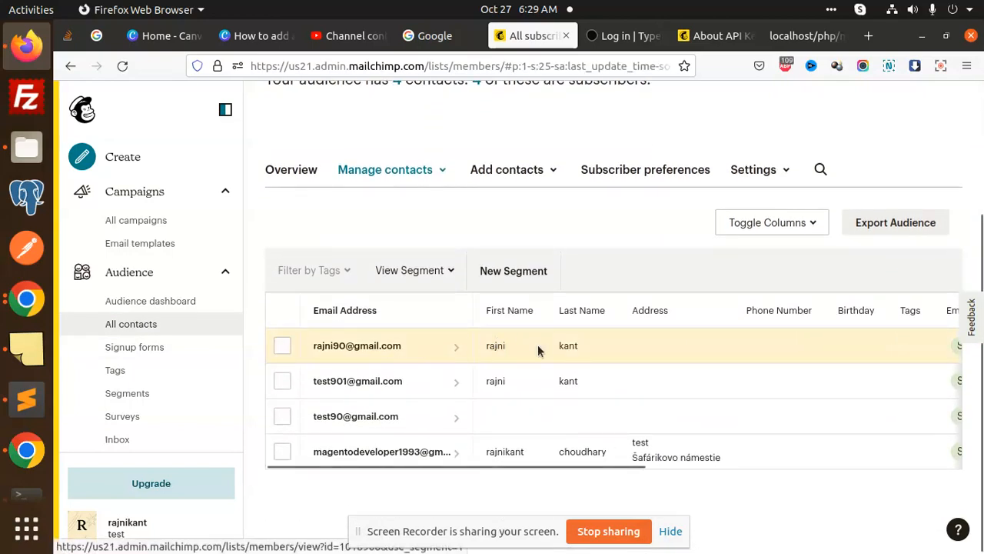
pyautogui.moveTo(357, 345)
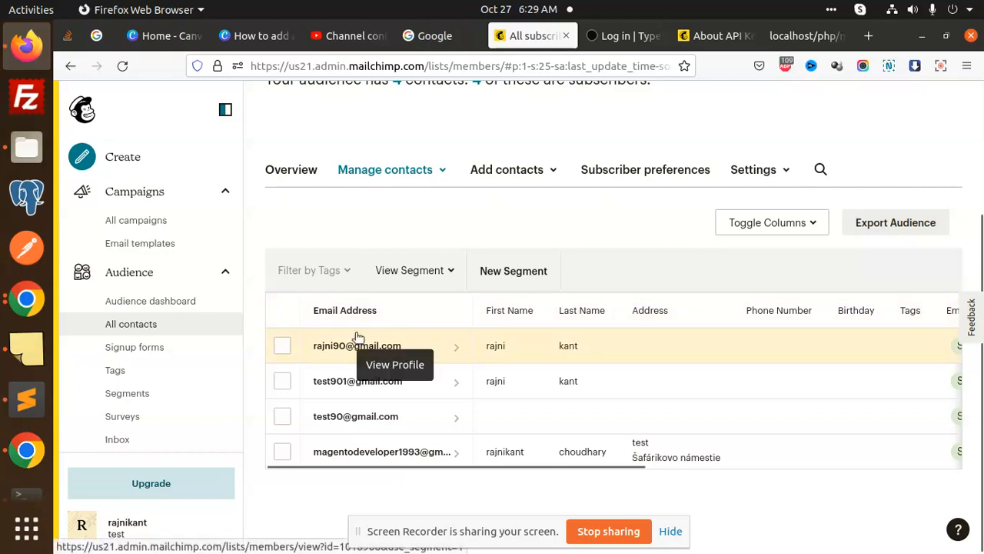
pyautogui.moveTo(308, 354)
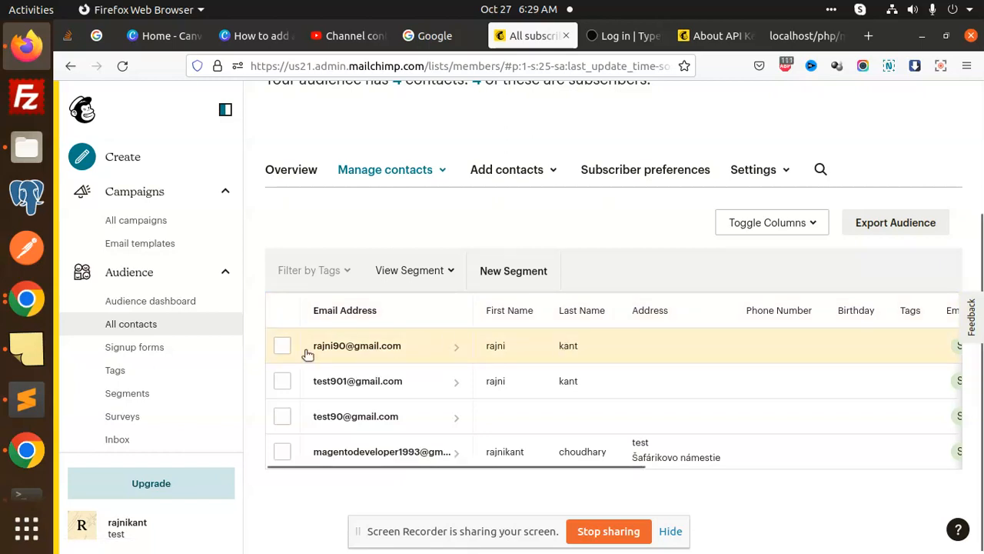
pyautogui.moveTo(626, 339)
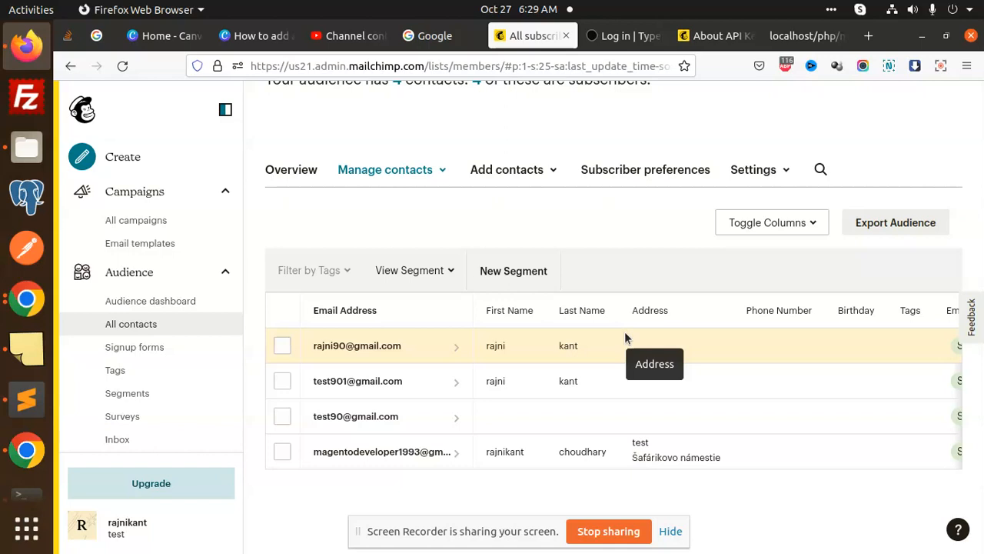
pyautogui.moveTo(623, 355)
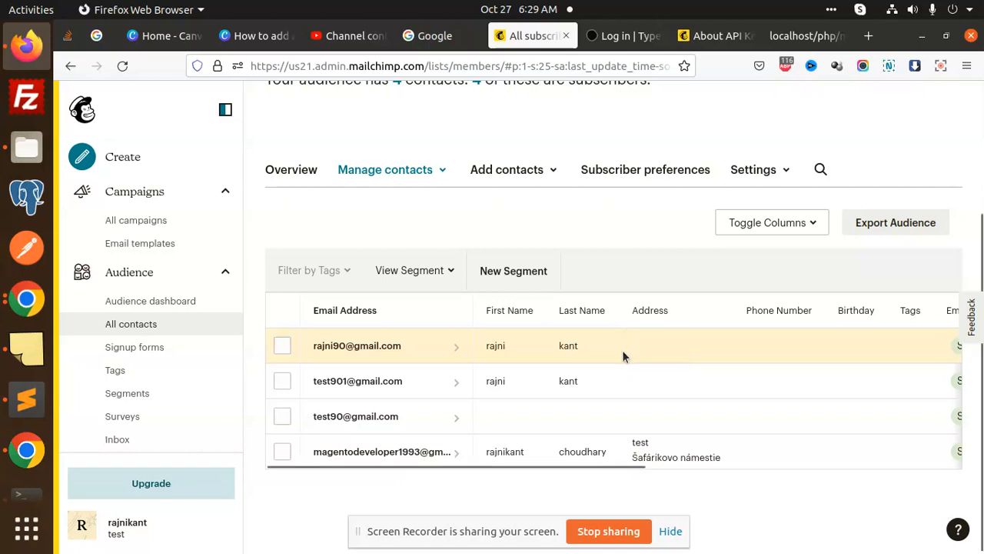
pyautogui.moveTo(26, 399)
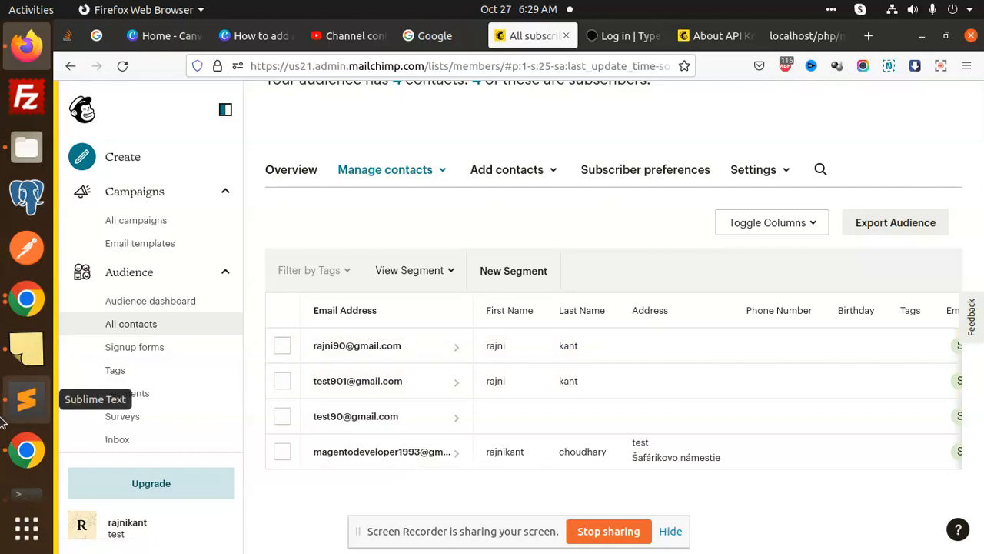
pyautogui.moveTo(42, 323)
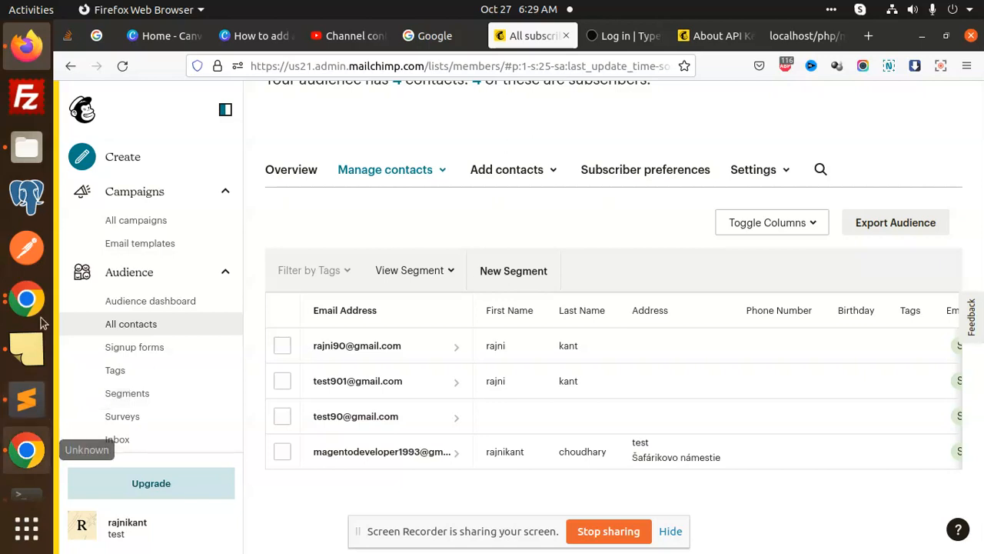
pyautogui.moveTo(666, 280)
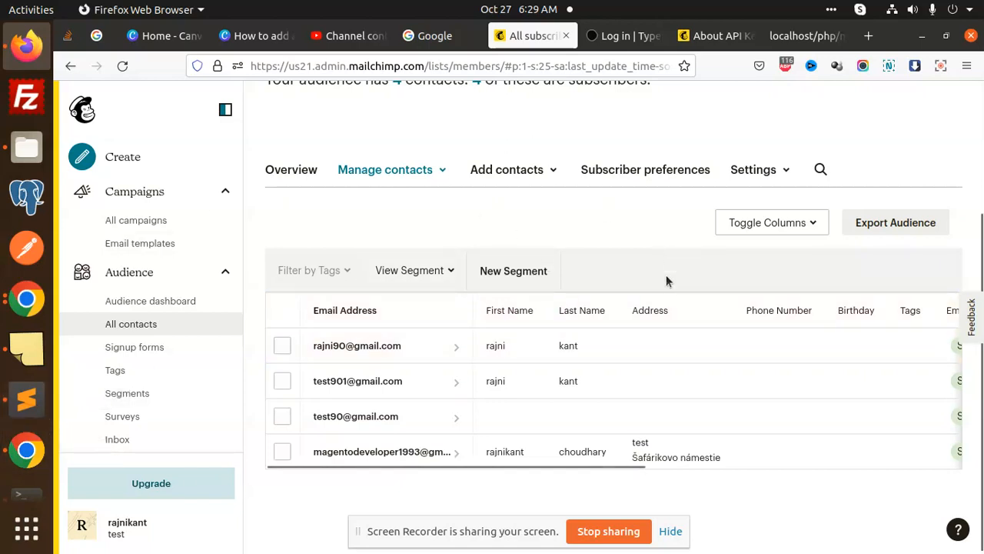